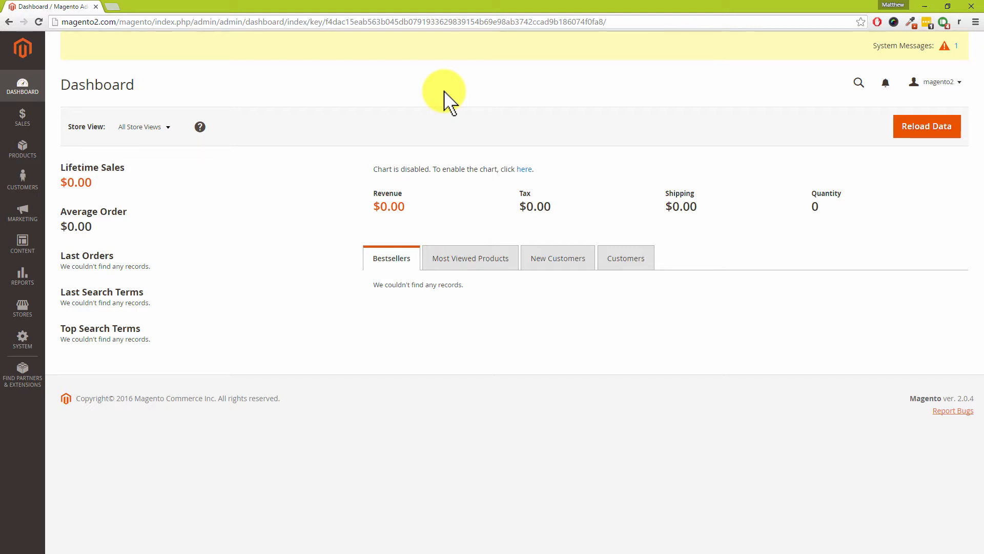
mouse_move(105, 215)
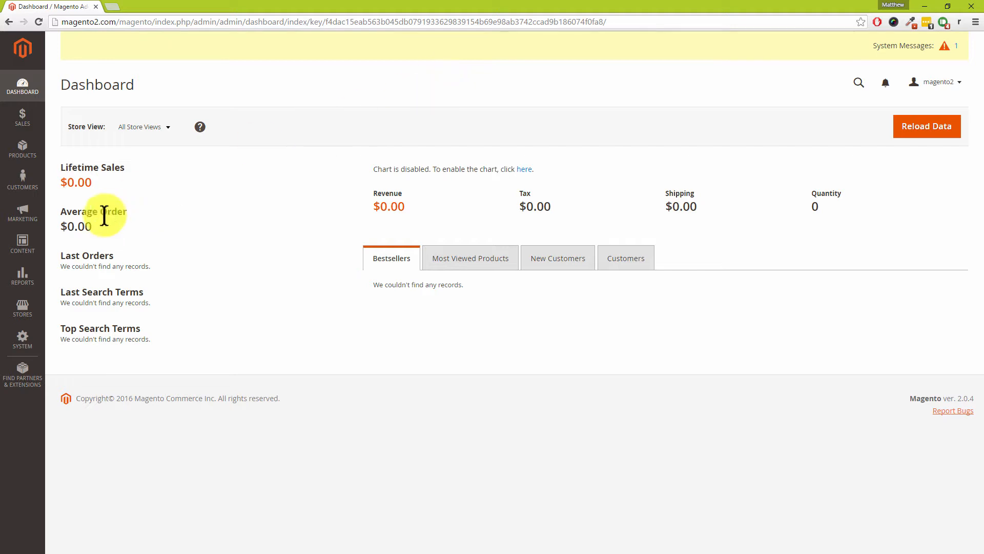
Step: Open Stores > Configuration to reach the general country options settings
left_click(22, 308)
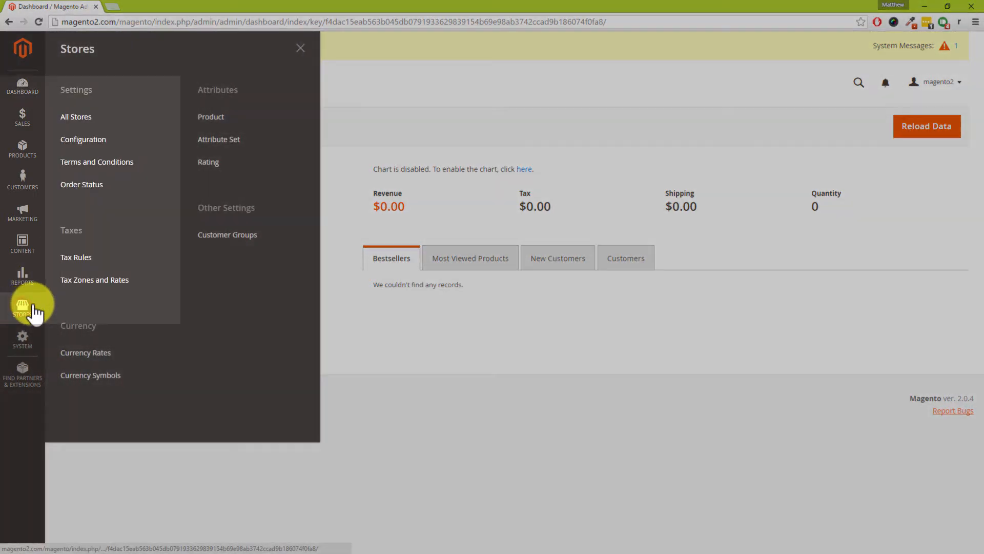
mouse_move(100, 132)
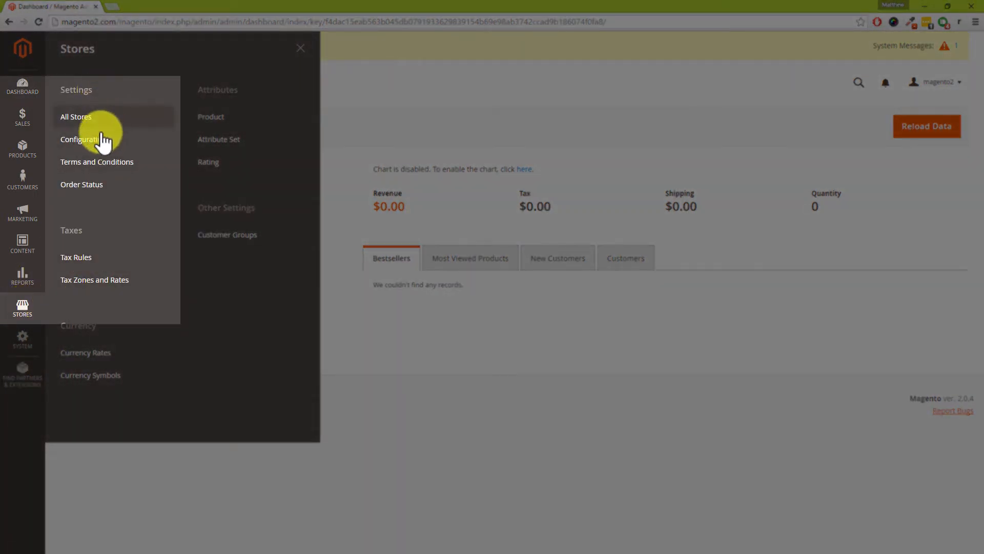
left_click(81, 139)
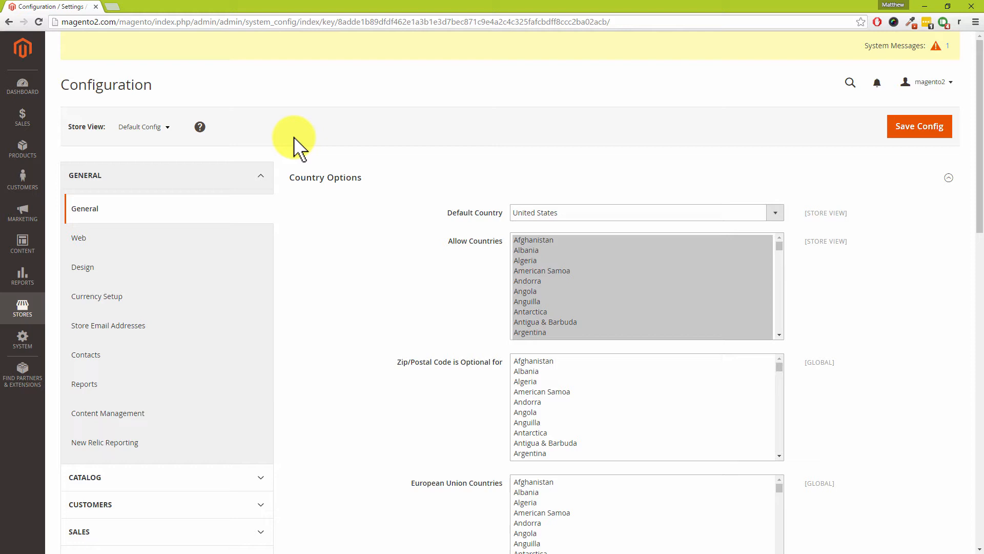
mouse_move(178, 132)
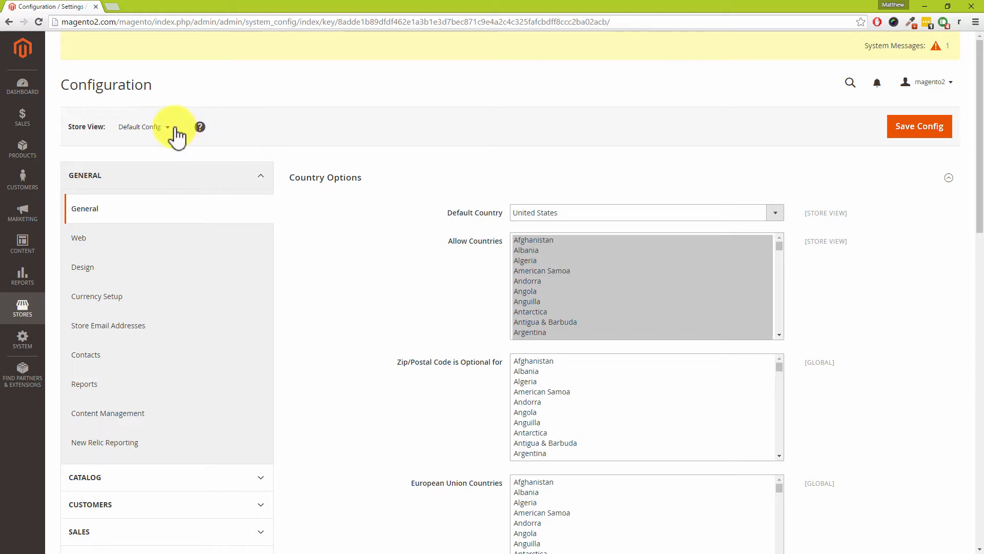
Step: Expand Sales in the configuration sidebar and open Shipping Methods
left_click(167, 127)
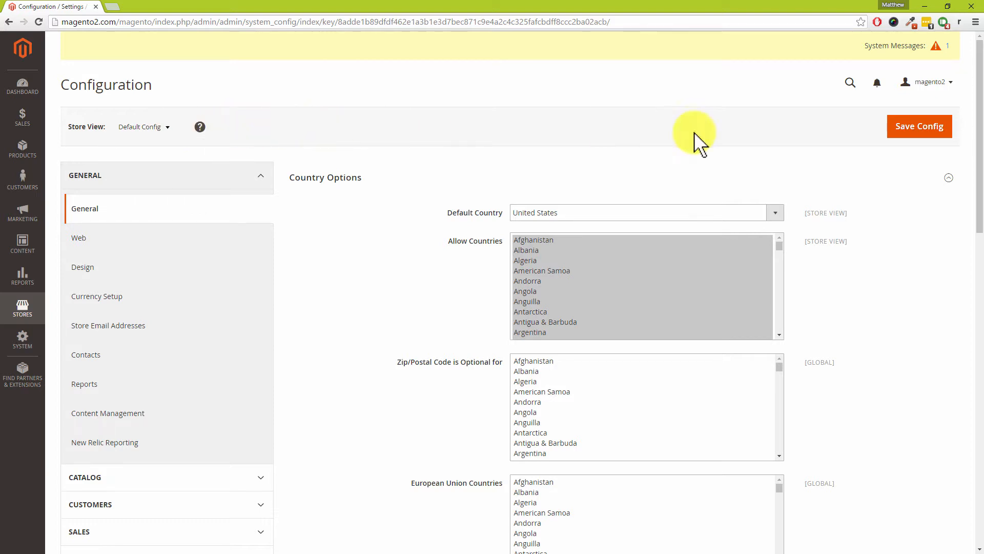
scroll("down", 3)
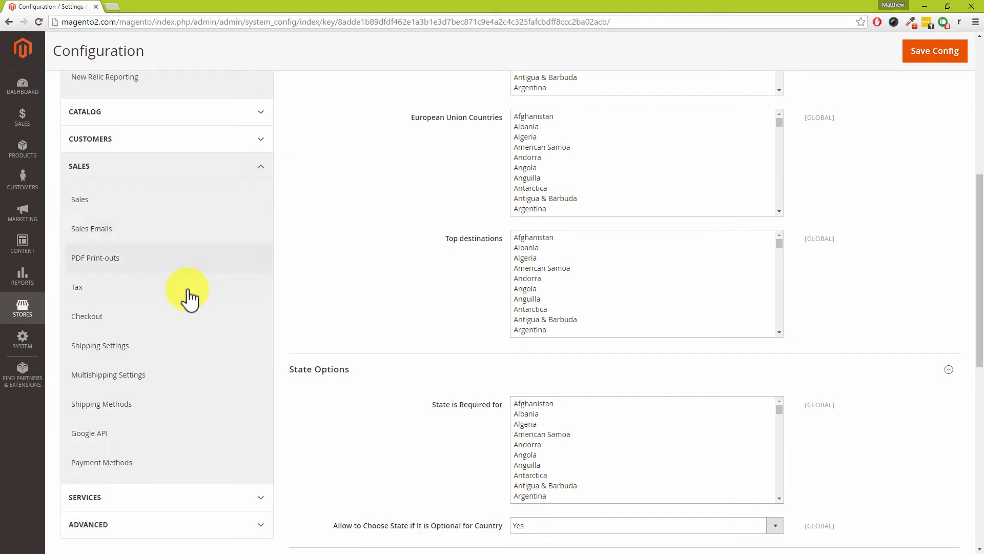
left_click(101, 404)
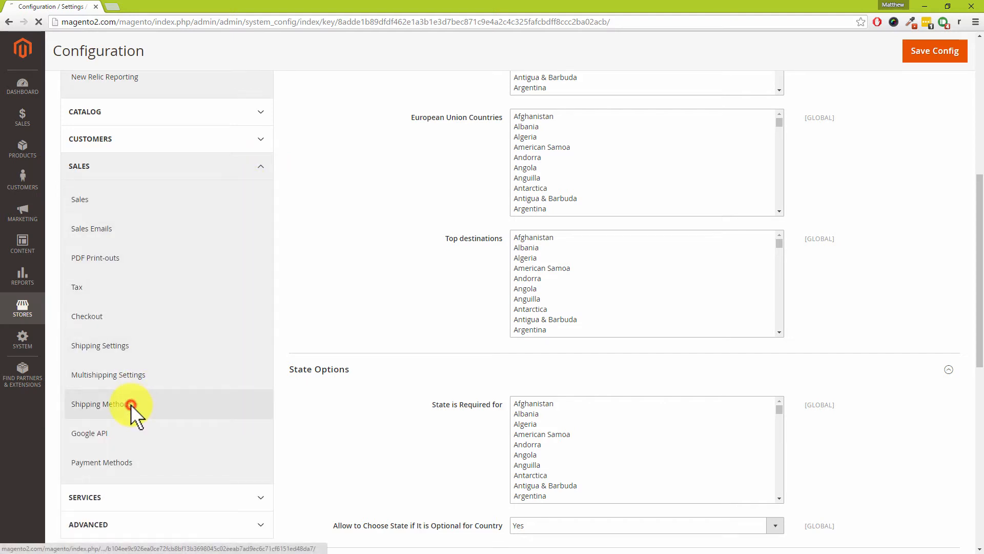
left_click(99, 404)
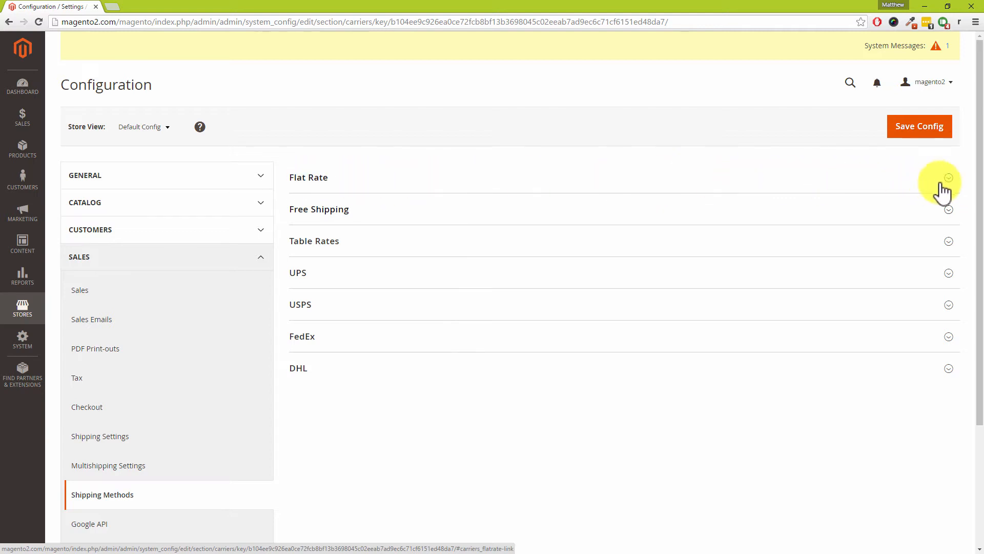
Step: Expand the Flat Rate section and scroll through its enabled, 5.00 per-item fields
left_click(949, 177)
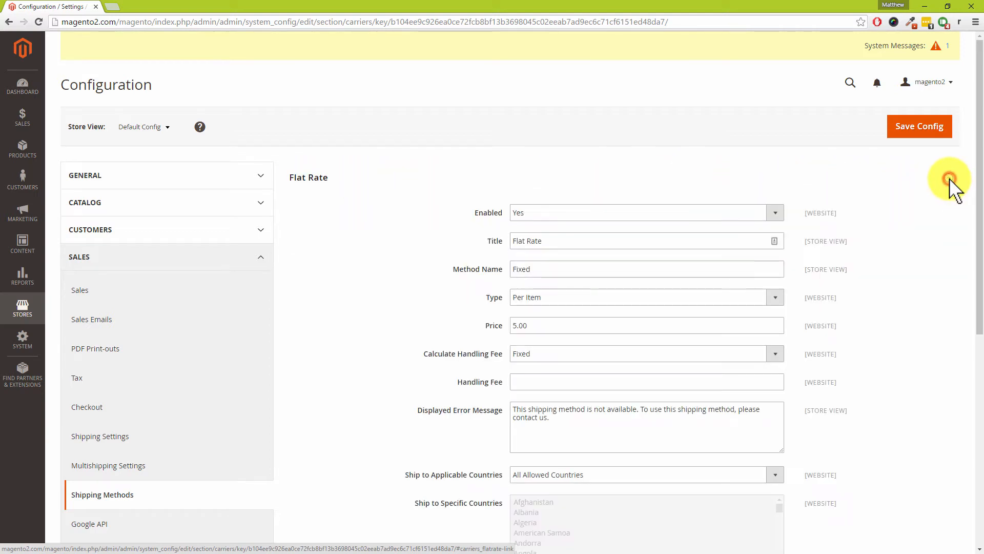
scroll("down", 3)
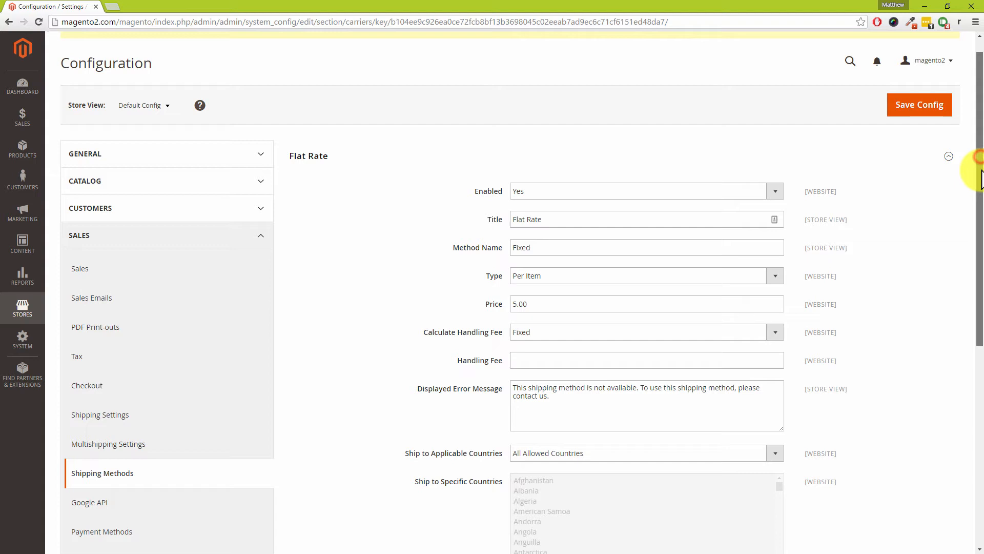
scroll("down", 3)
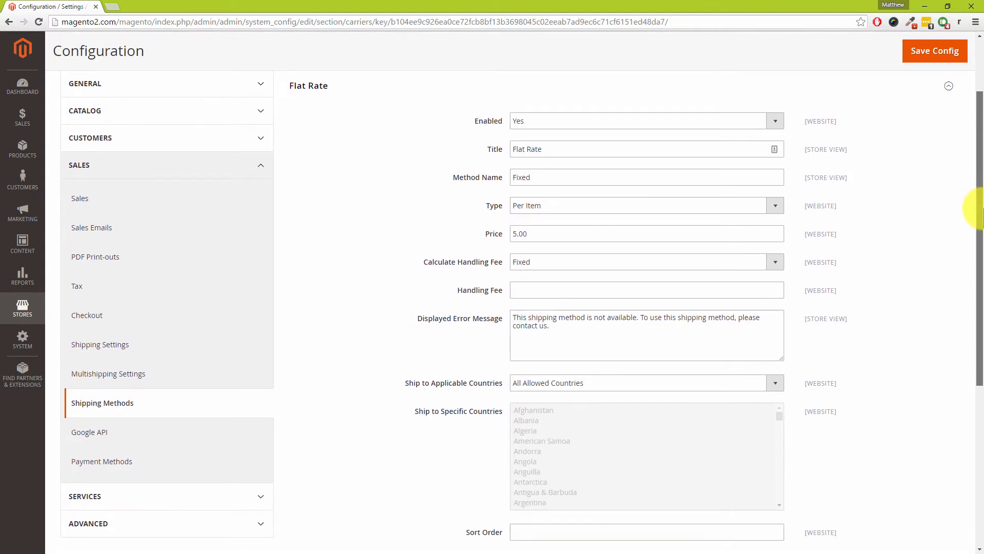
scroll("down", 3)
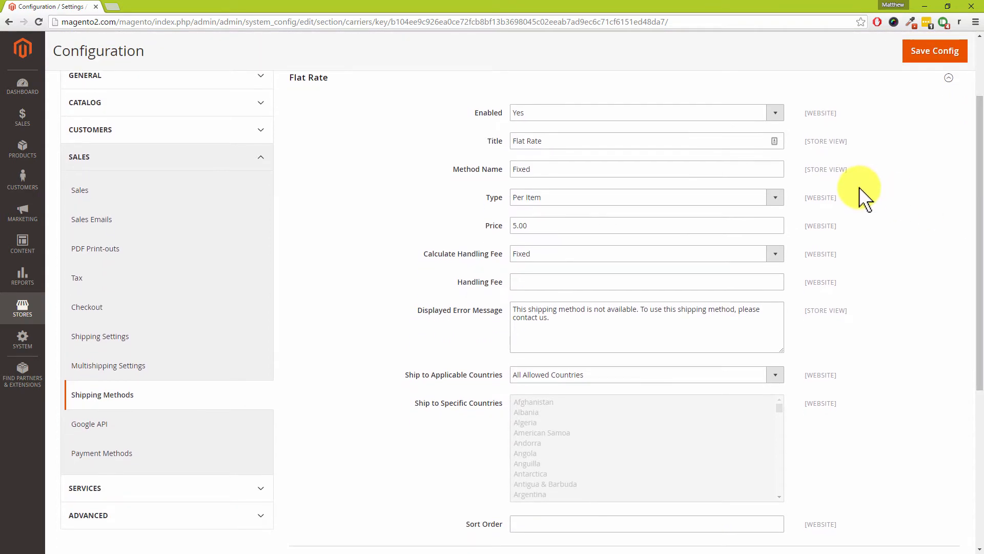
mouse_move(810, 188)
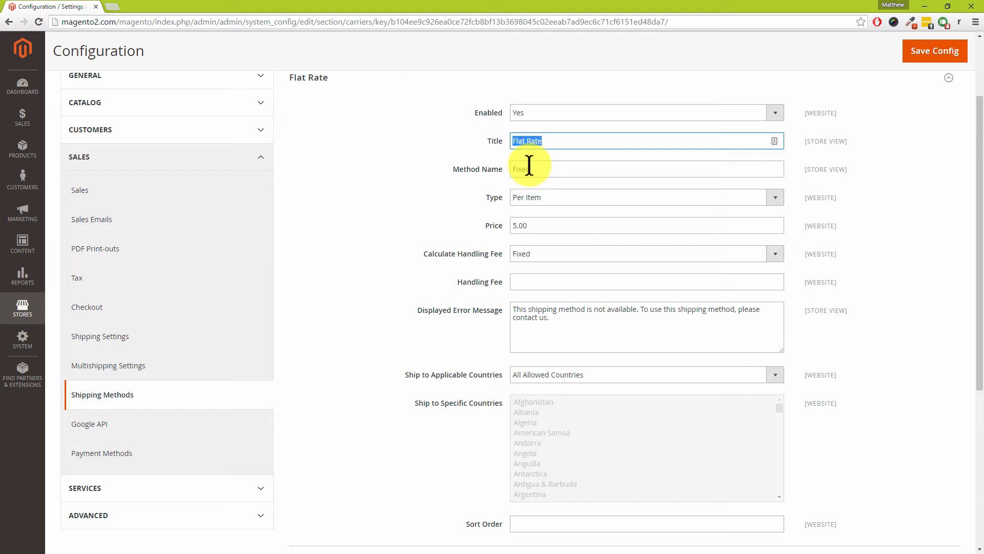
Step: Change the Flat Rate title to 'Standard Postage', correcting the mistyped 'Shipp'
type("S")
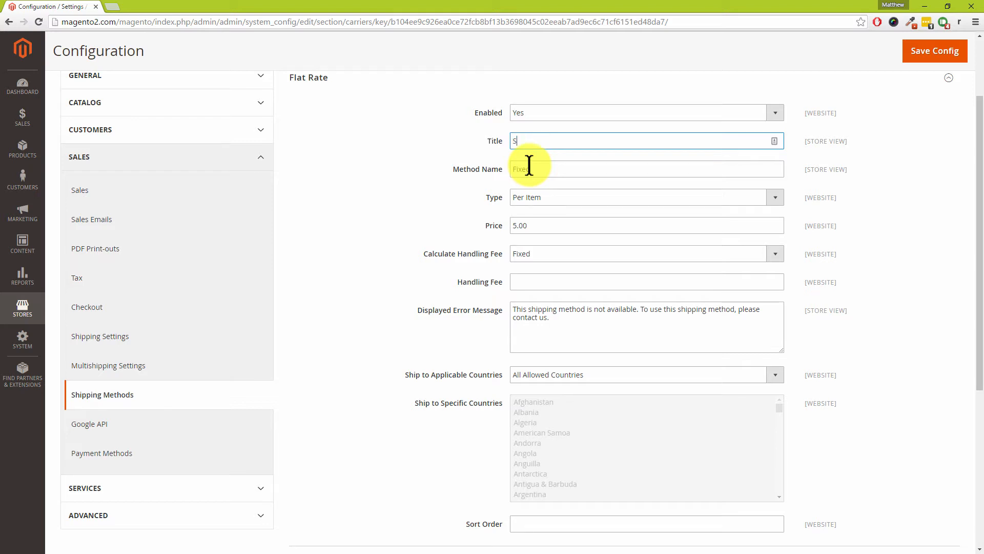
type("Standard Shipp")
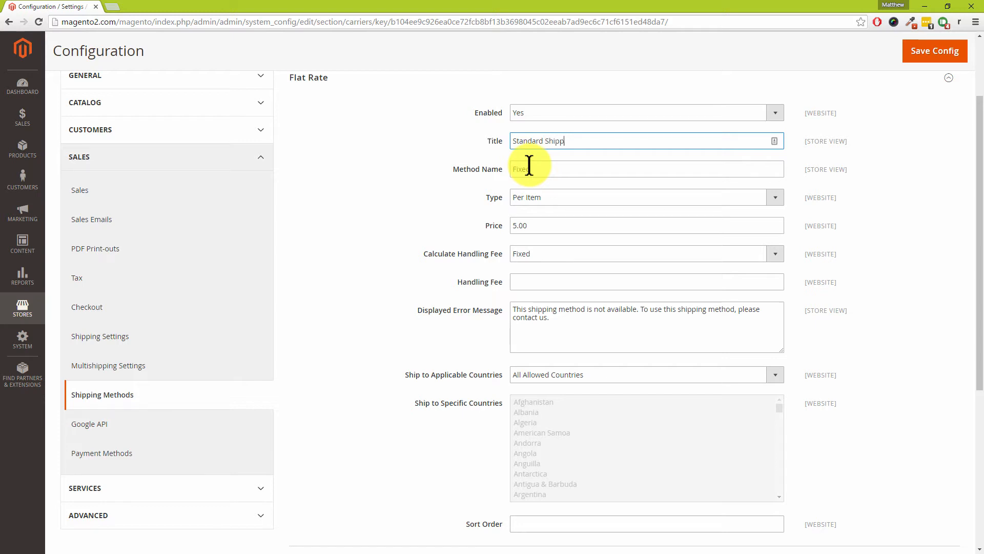
key("BackSpace")
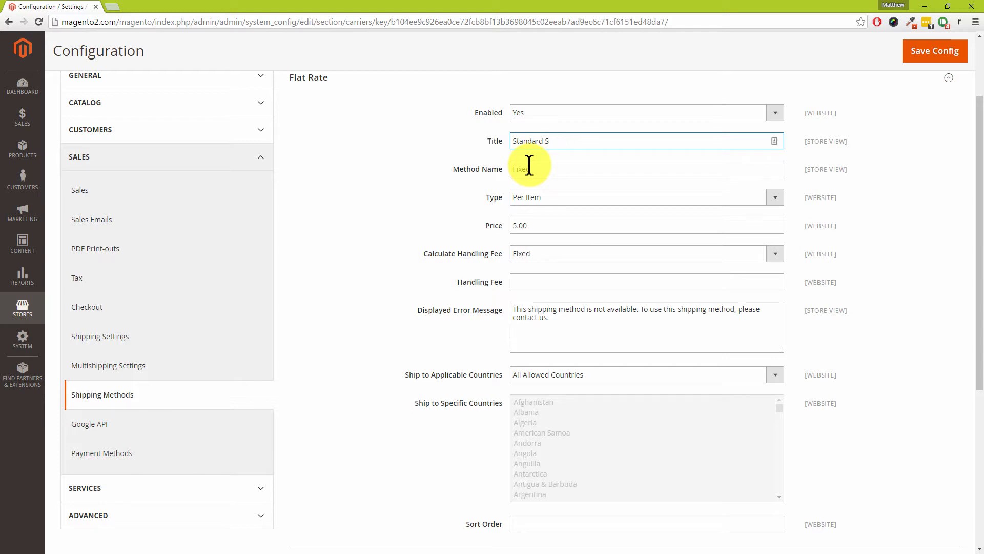
type("Postage")
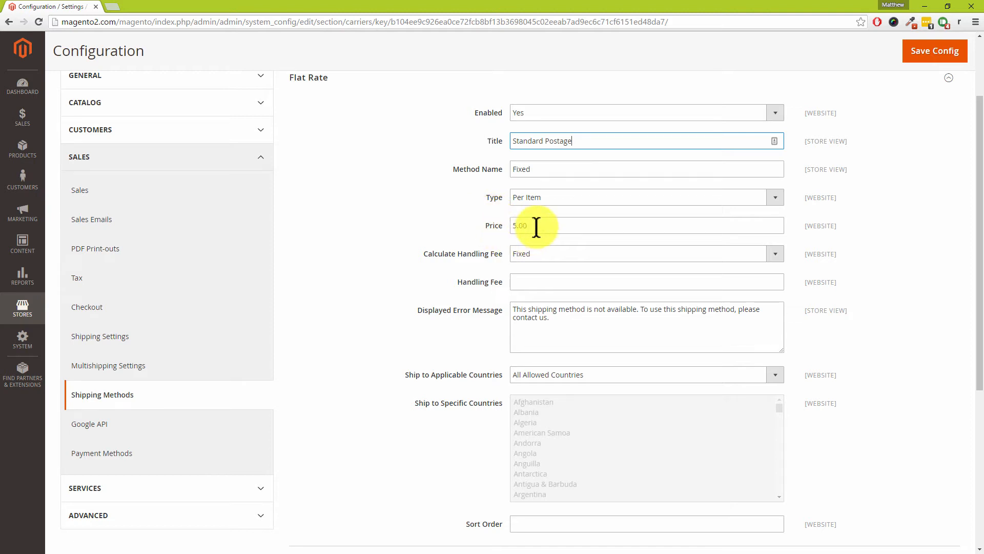
left_click(536, 225)
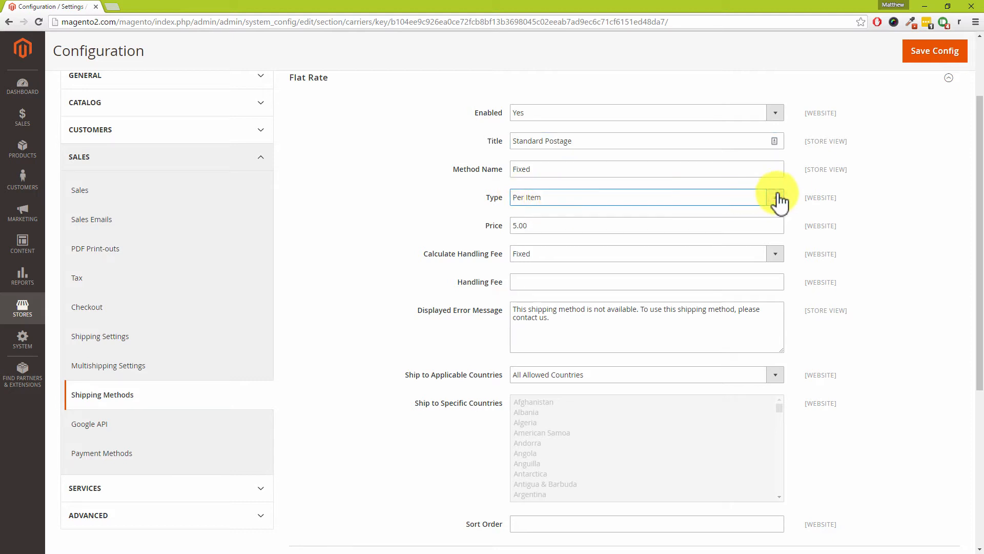
Step: Switch Flat Rate to a per-order type and set its price to 4.99
left_click(775, 196)
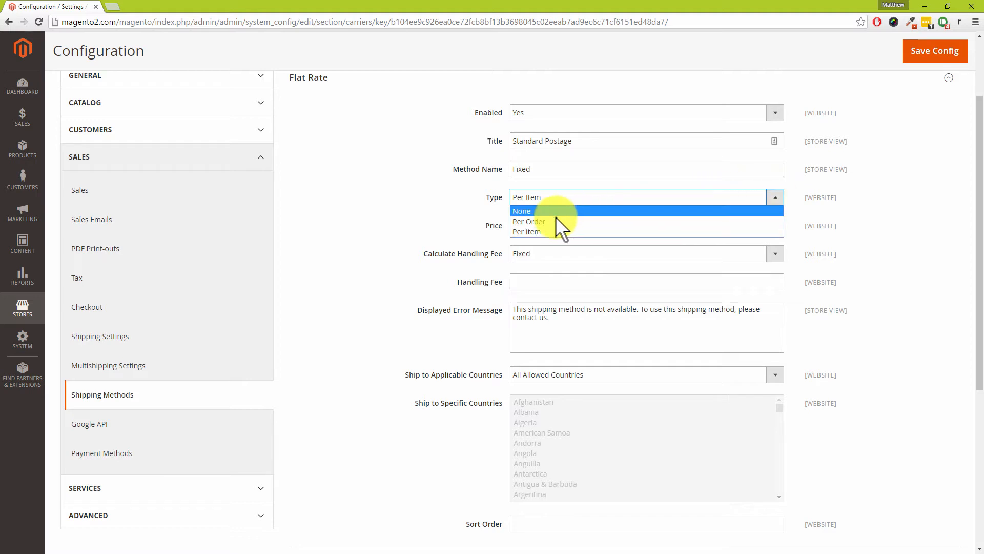
left_click(529, 221)
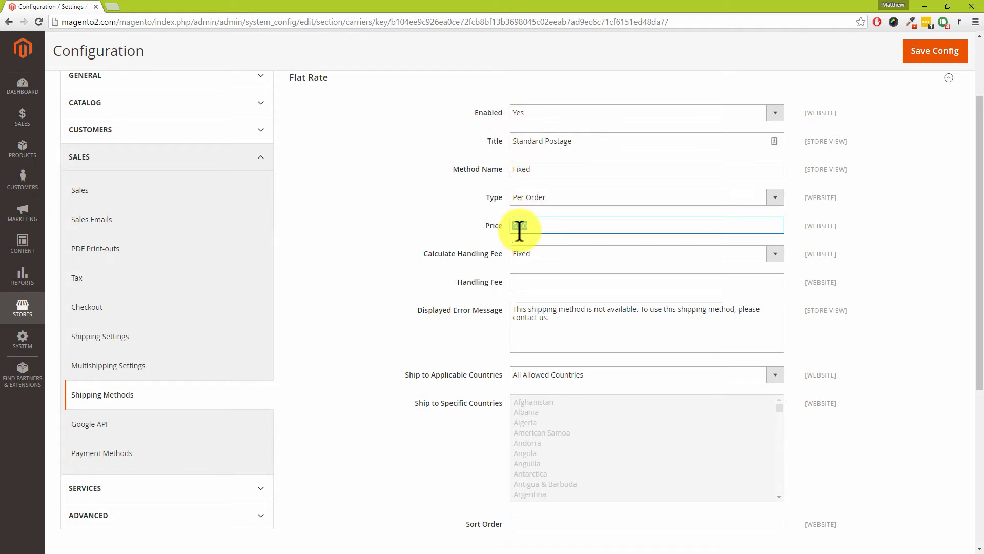
type("5.00")
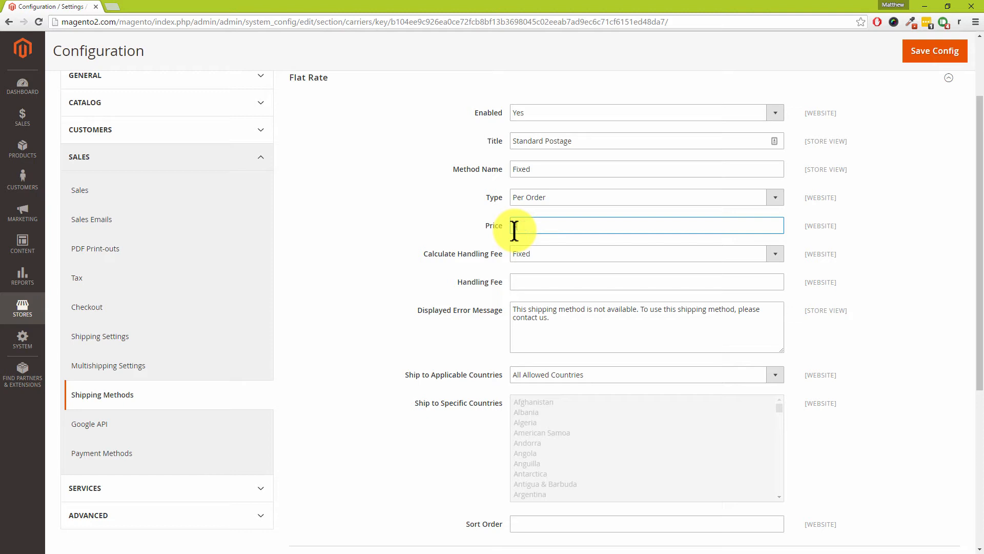
type("4.99")
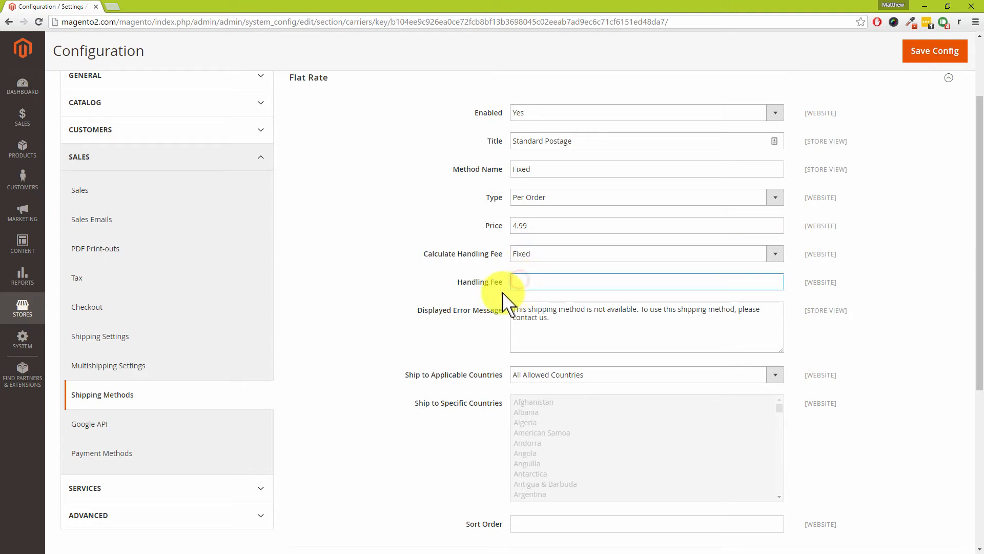
scroll("down", 3)
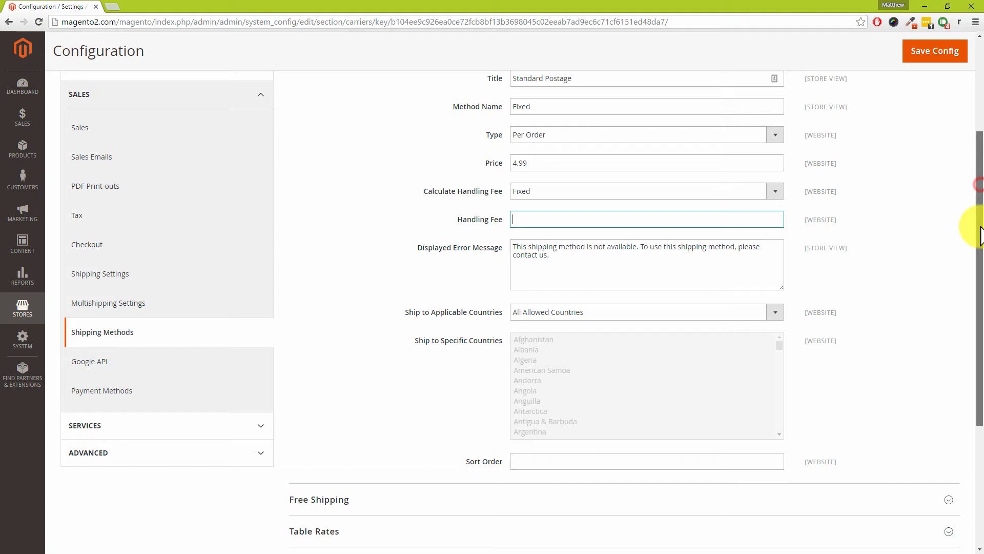
scroll("down", 3)
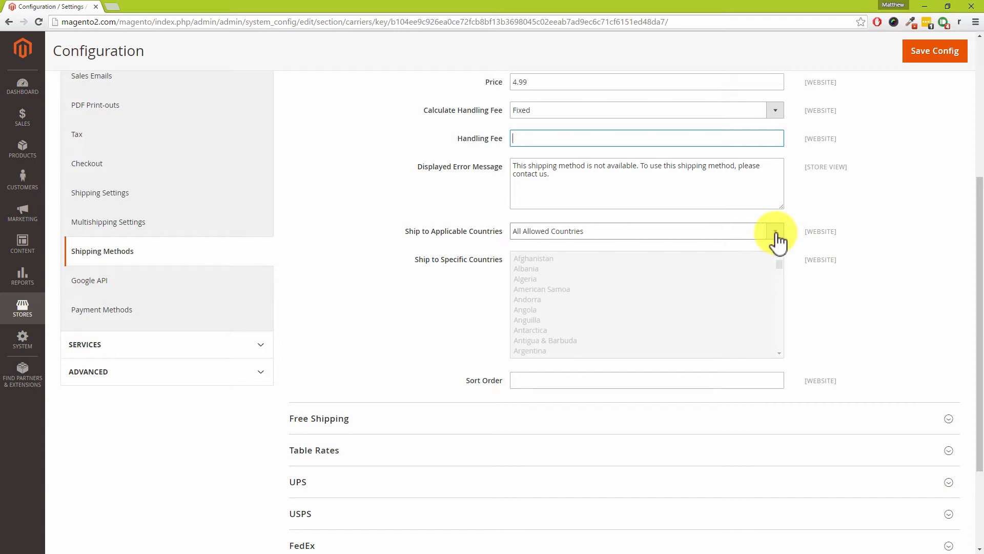
Step: Try Specific Countries with United Kingdom, then set Flat Rate to All Allowed Countries
left_click(776, 230)
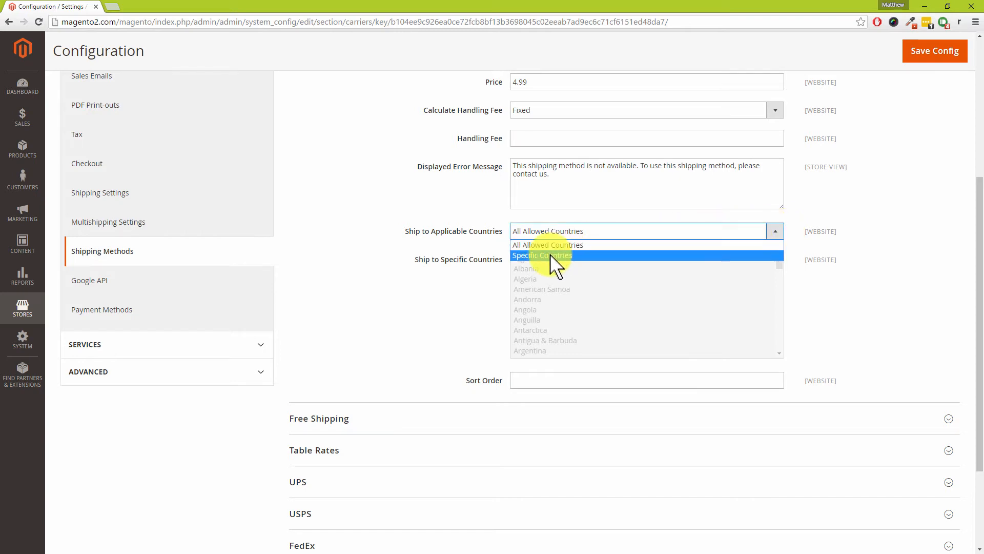
left_click(542, 255)
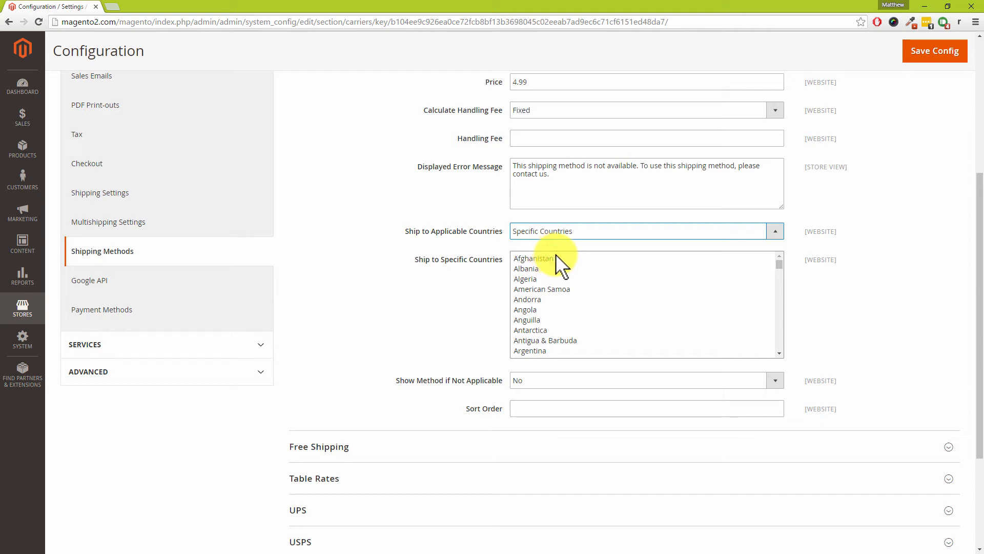
mouse_move(706, 277)
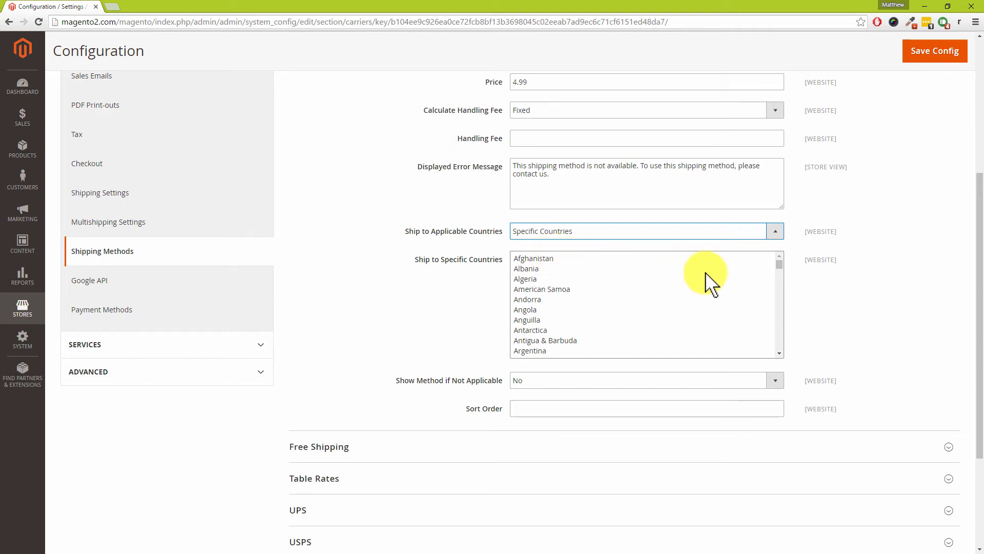
scroll("down", 3)
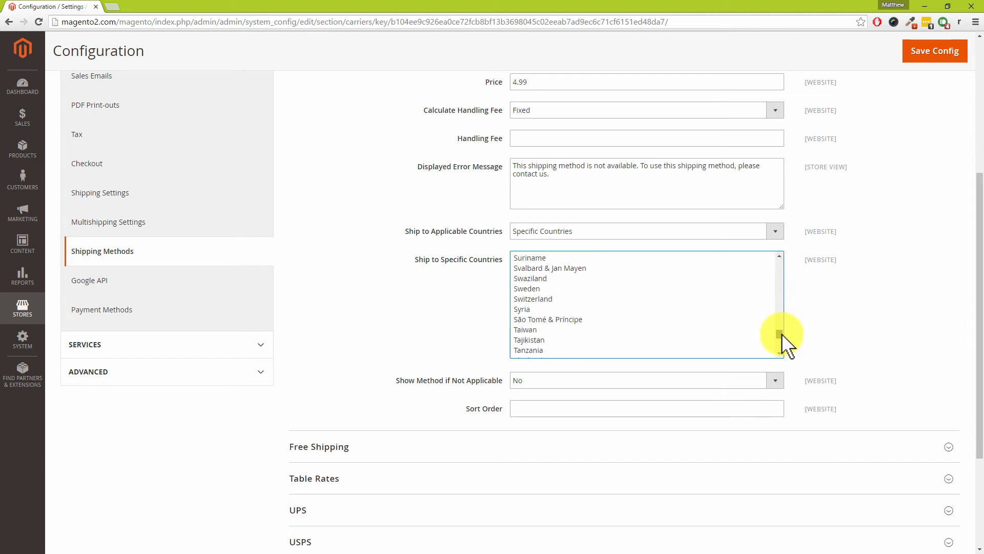
scroll("down", 3)
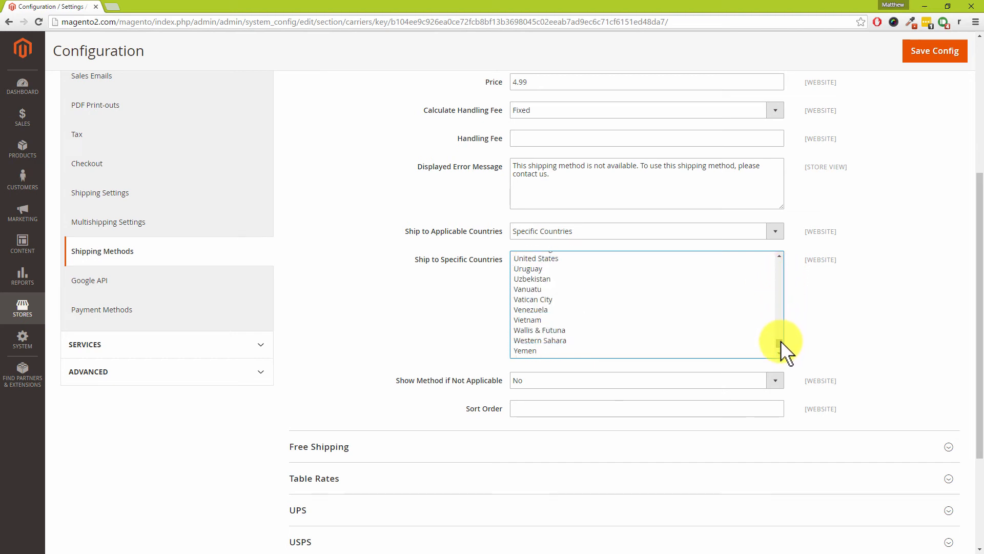
left_click(543, 289)
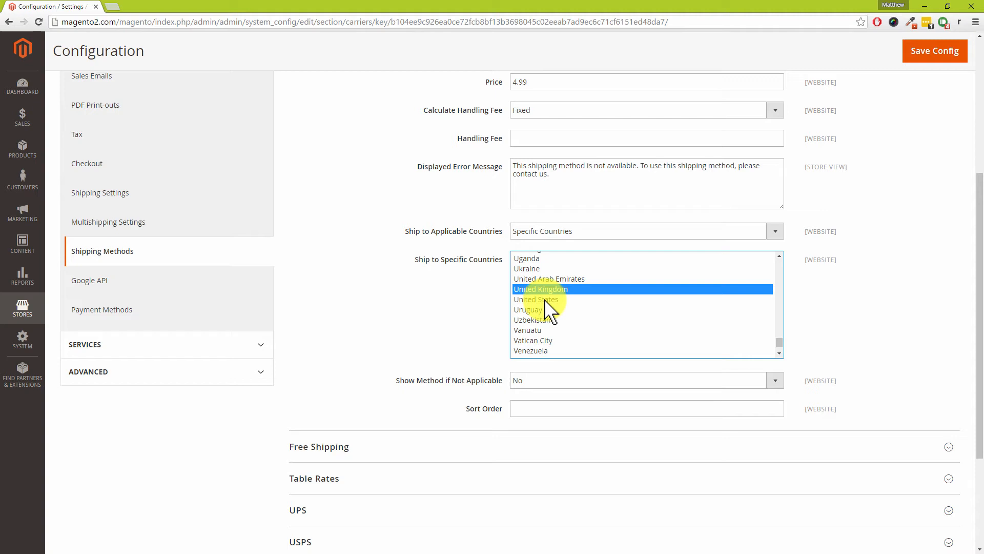
mouse_move(435, 383)
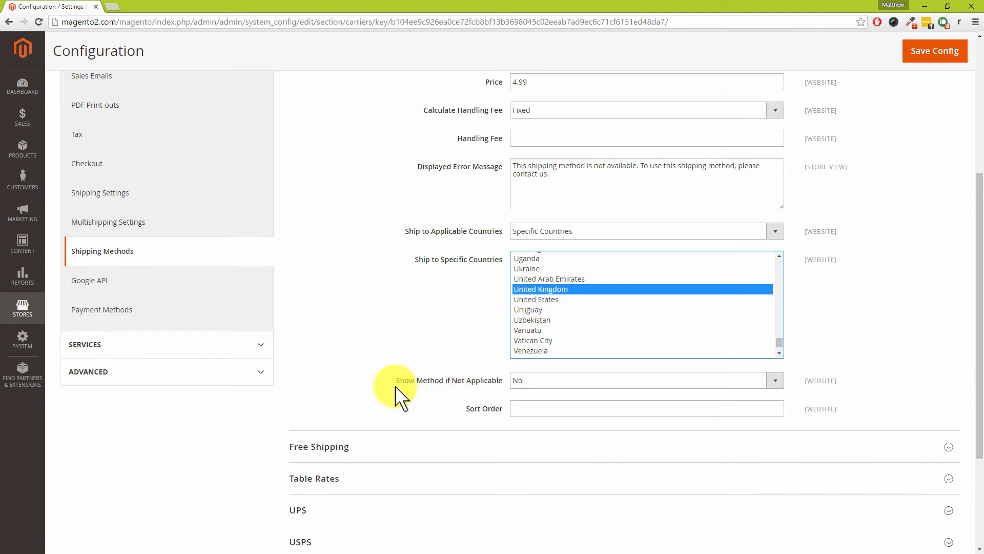
mouse_move(487, 383)
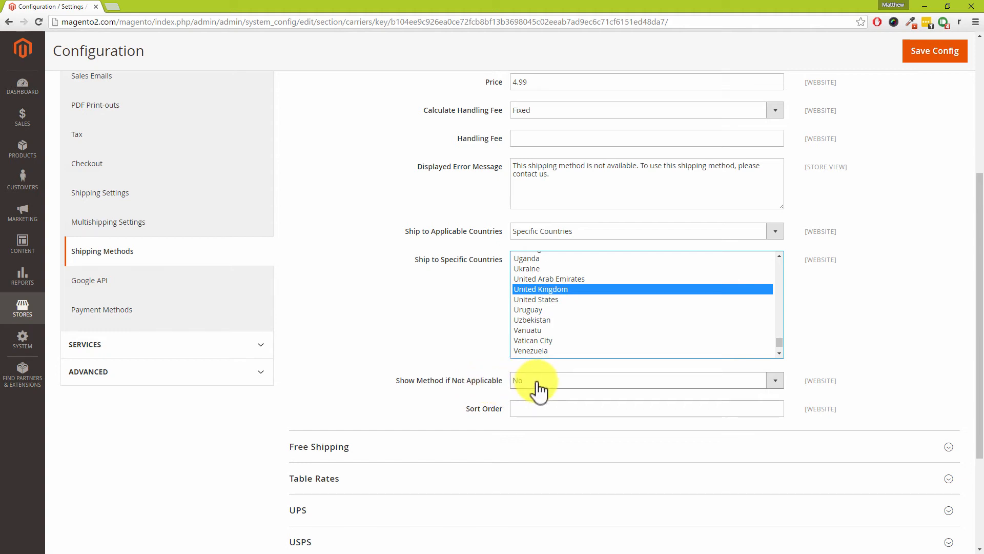
left_click(645, 230)
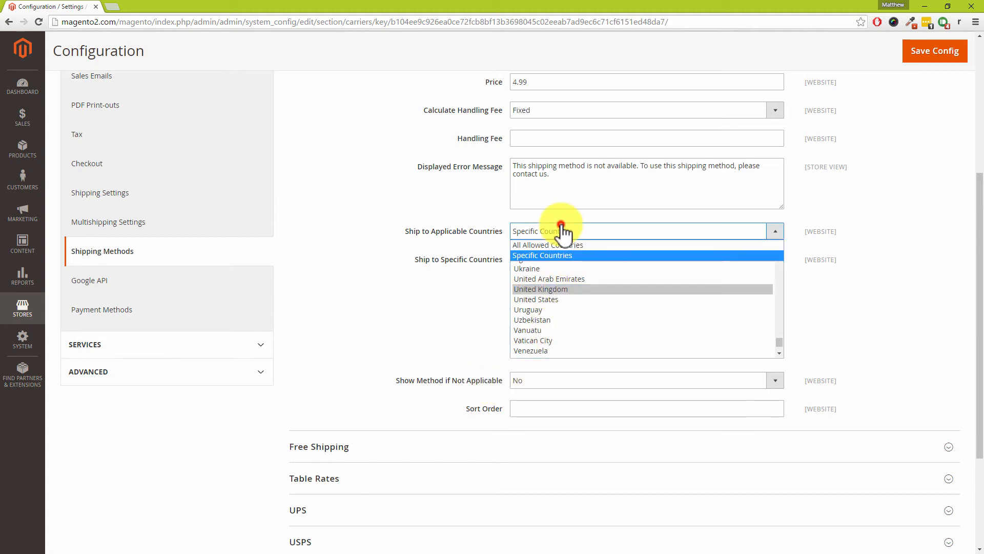
left_click(547, 244)
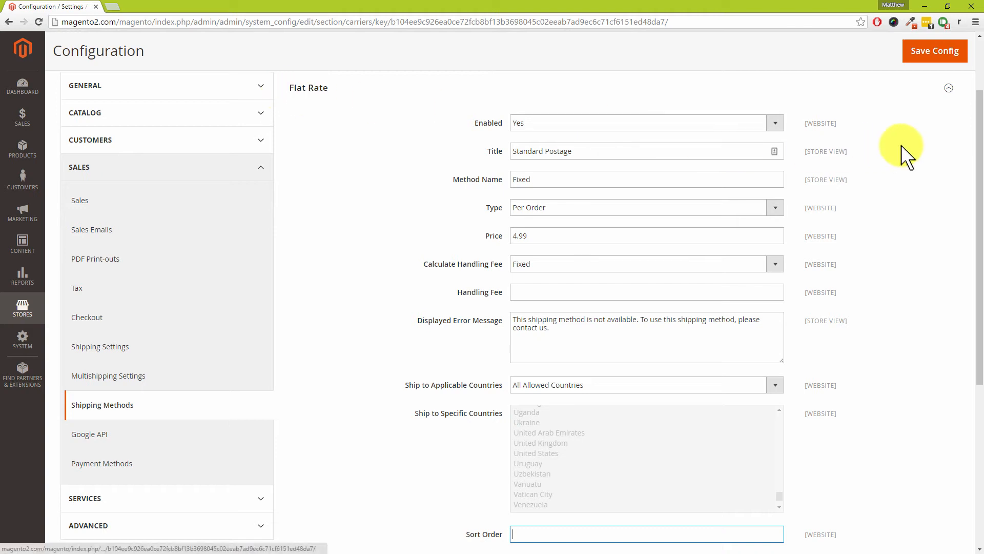
Step: Enter 10 as the Flat Rate sort order and expand the Free Shipping section
scroll("down", 3)
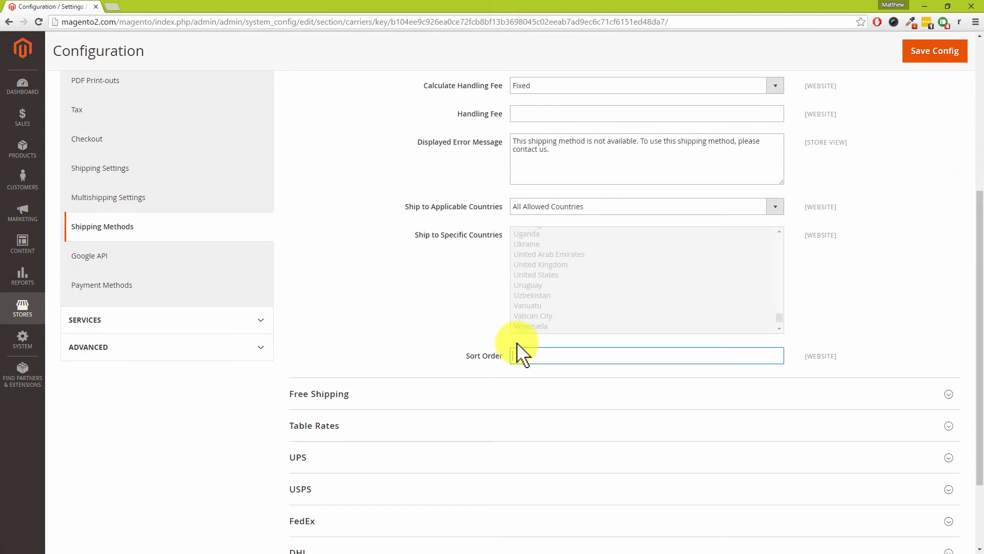
type("5")
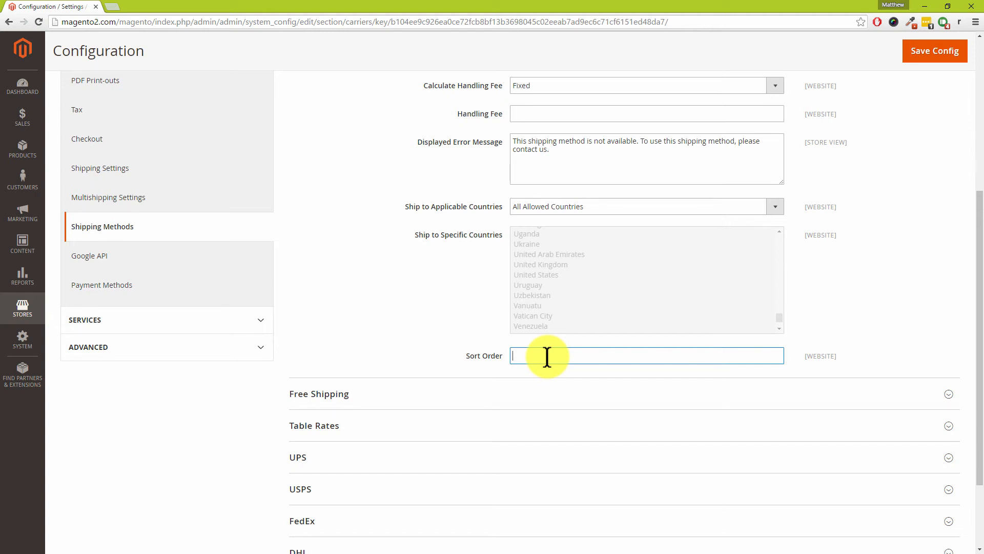
type("10")
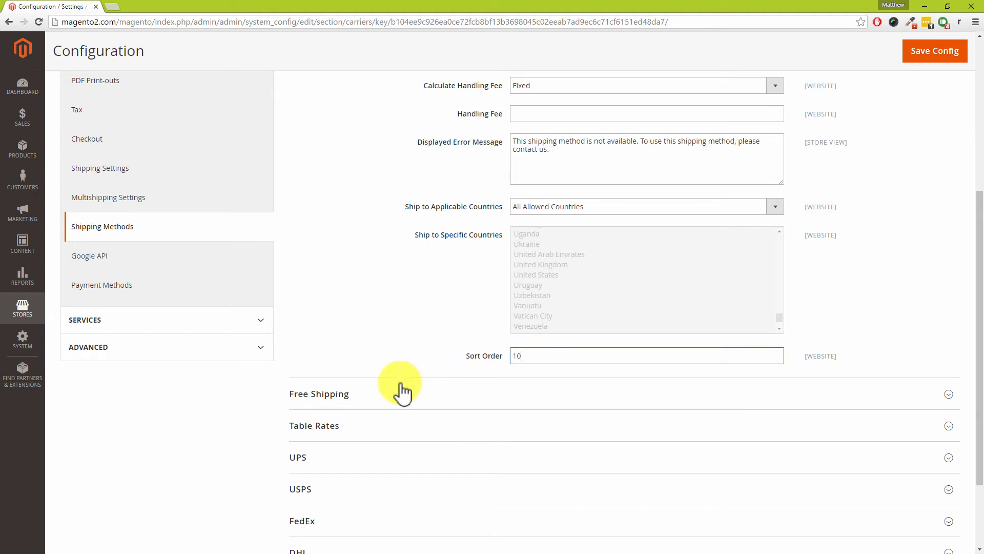
left_click(319, 394)
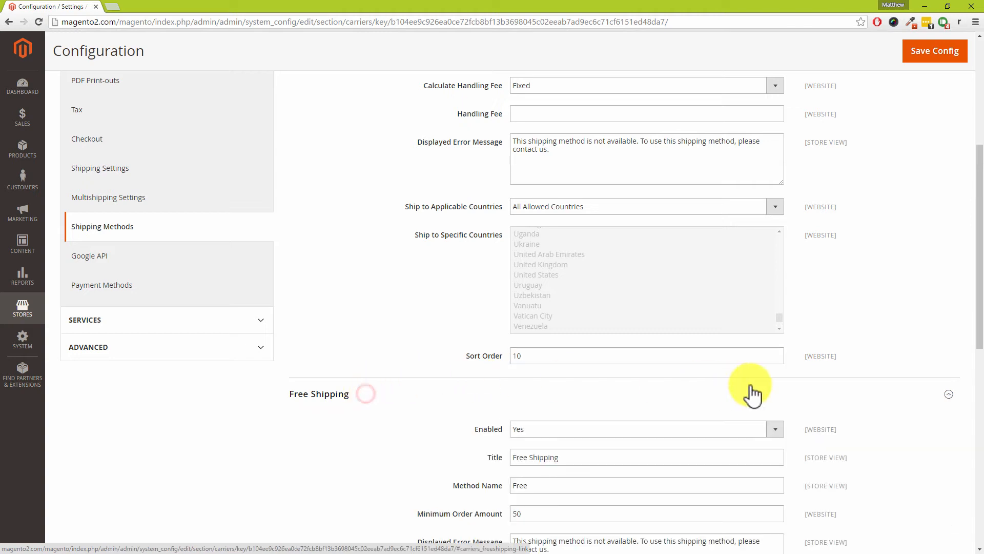
Step: Replace the Free Shipping sort order value with 5
scroll("down", 3)
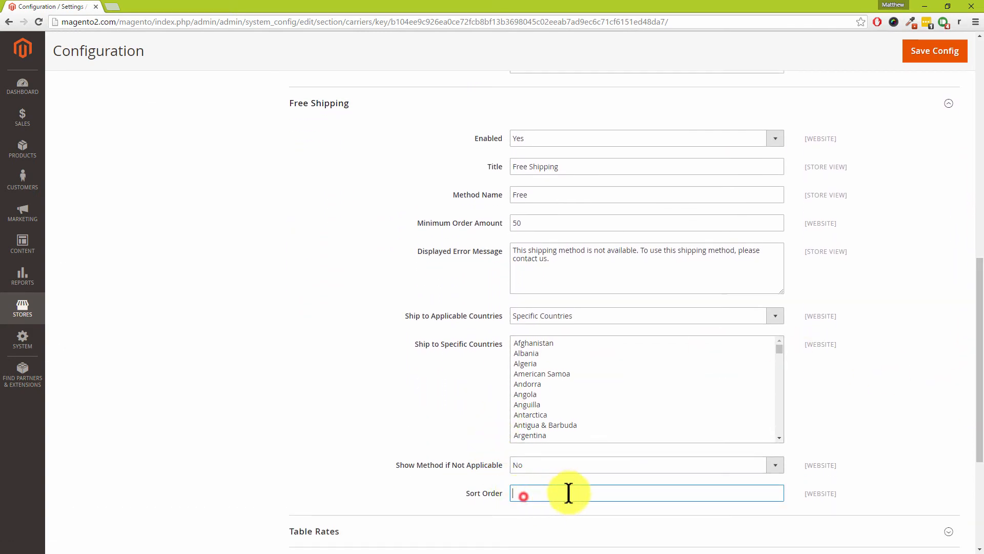
type("55")
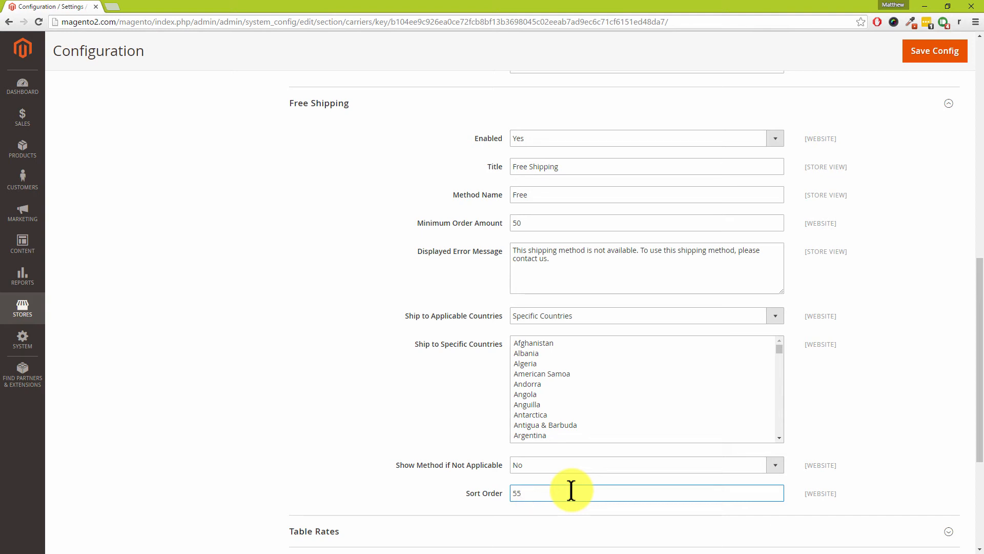
key("Backspace")
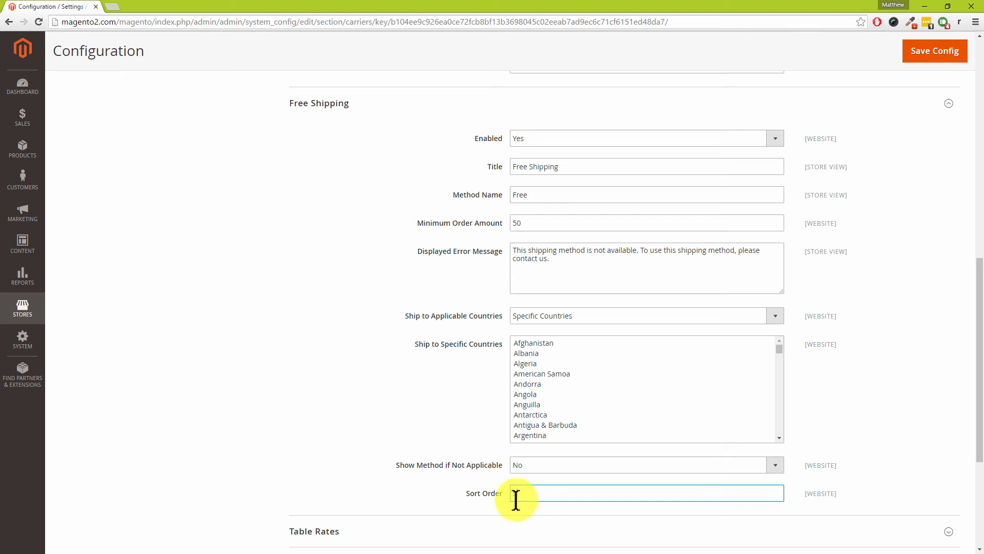
type("5")
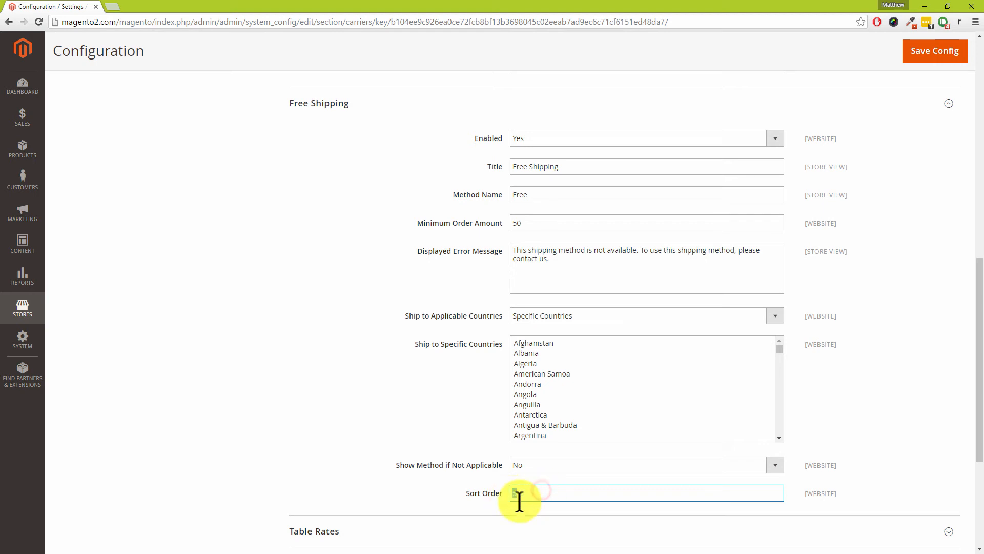
type("0")
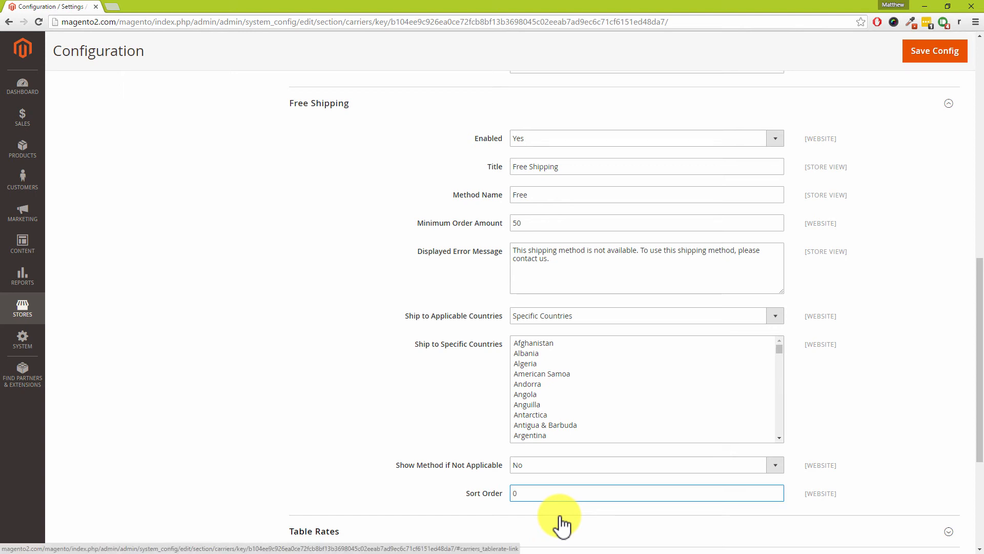
left_click(646, 493)
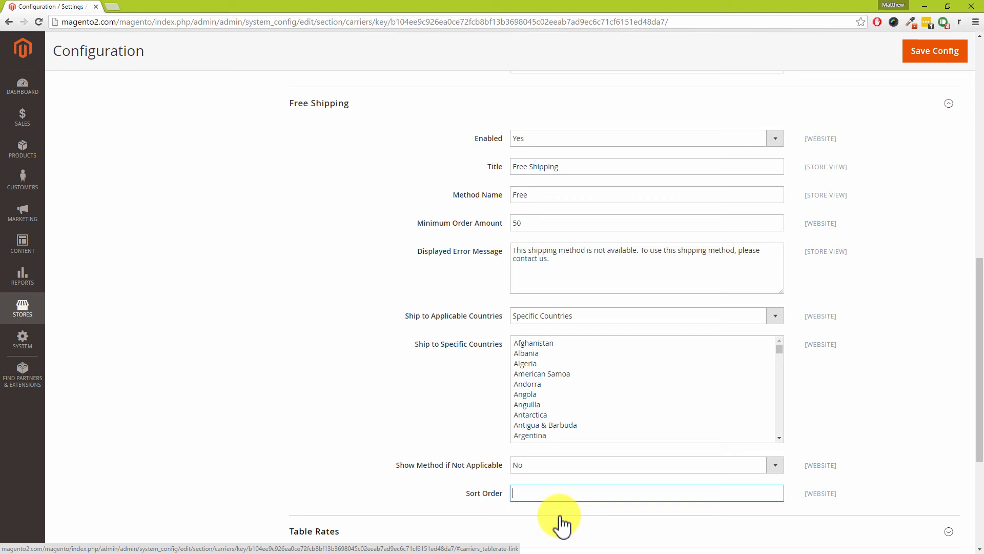
type("5")
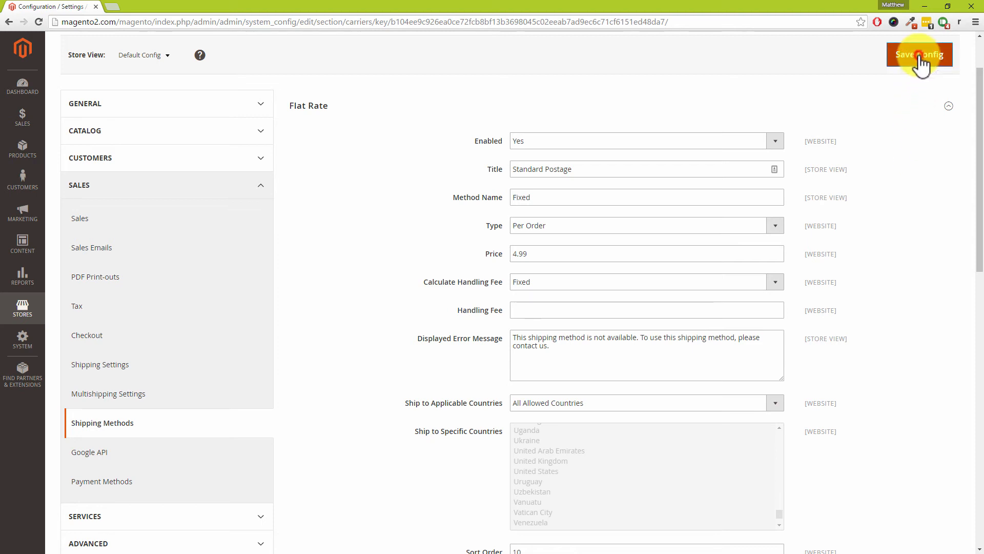
Step: Save Config, then refresh all 12 cache types via Select All and Refresh
left_click(919, 54)
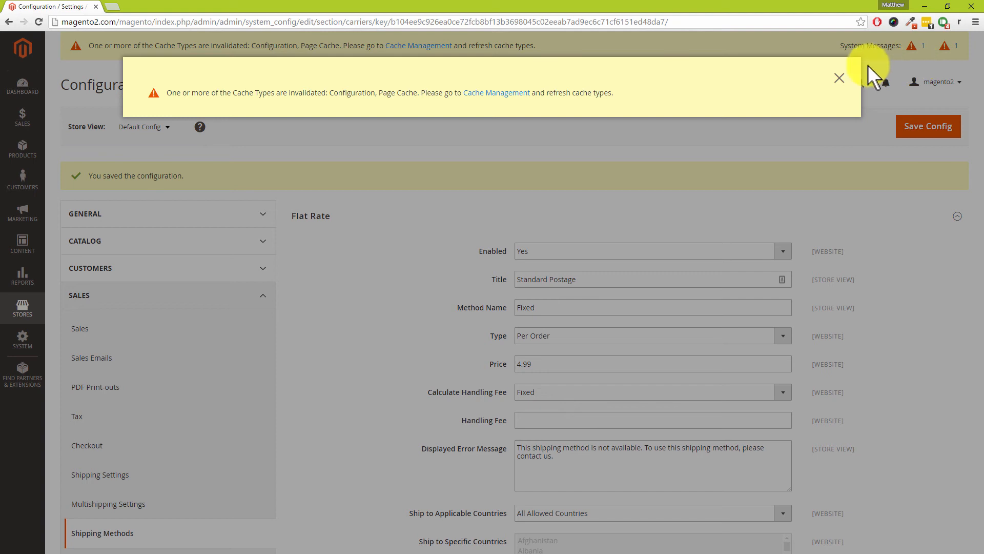
mouse_move(496, 92)
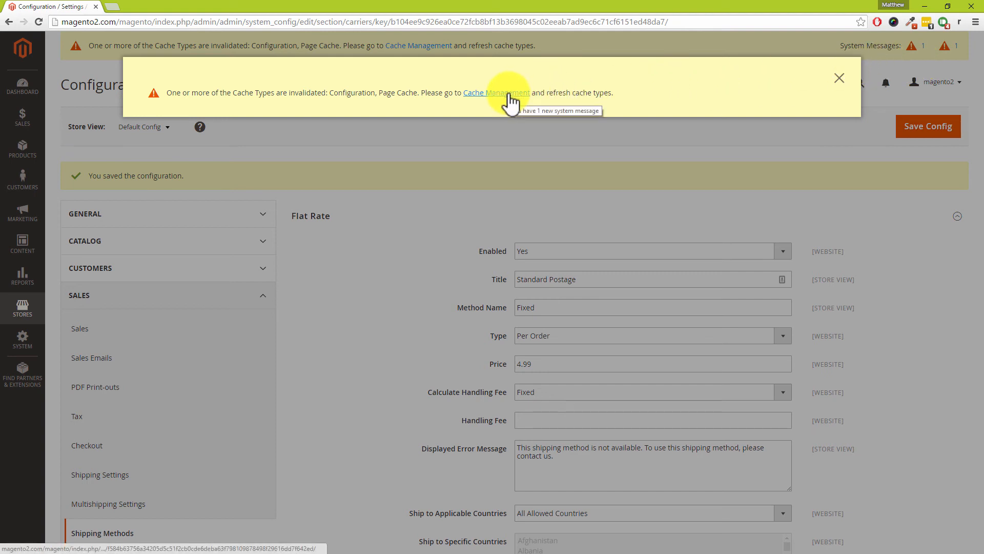
left_click(496, 92)
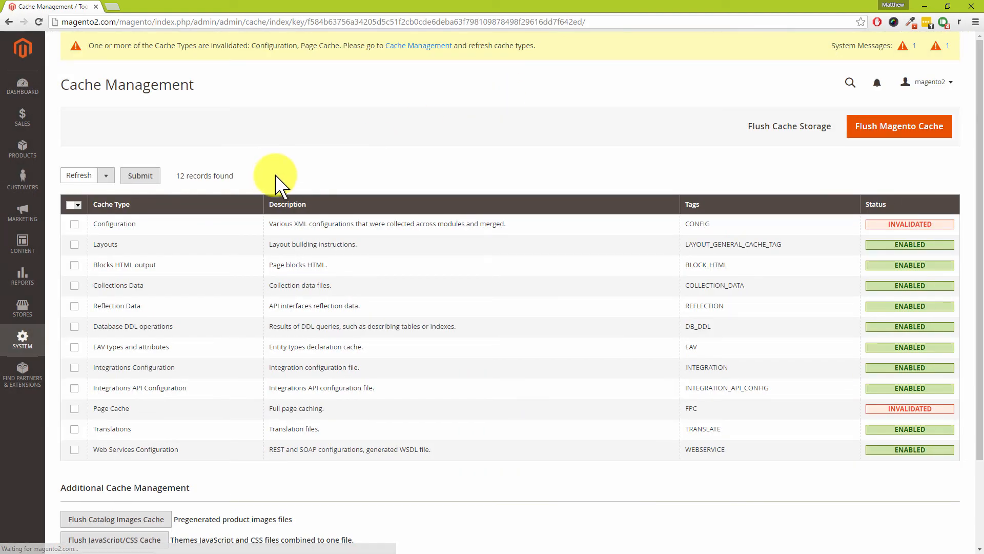
left_click(73, 204)
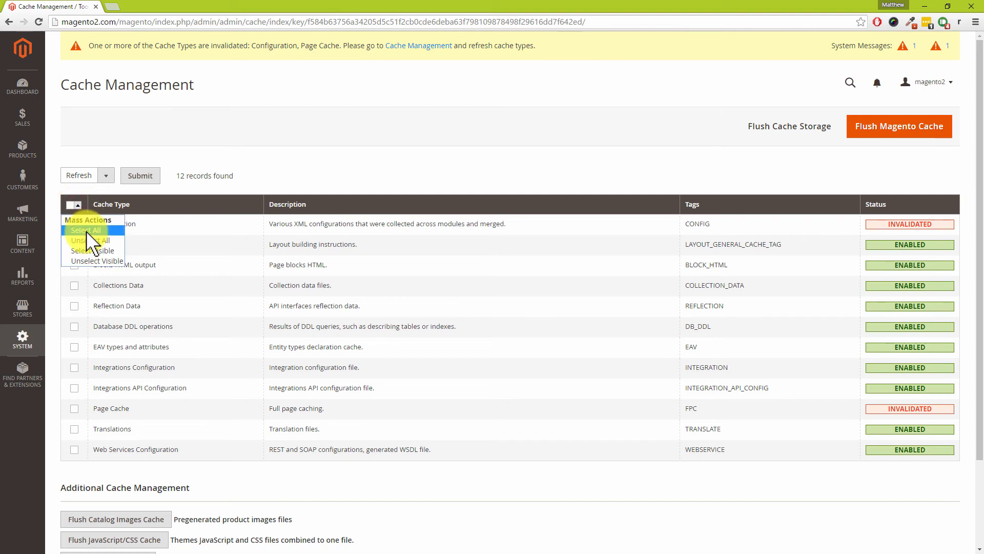
left_click(87, 230)
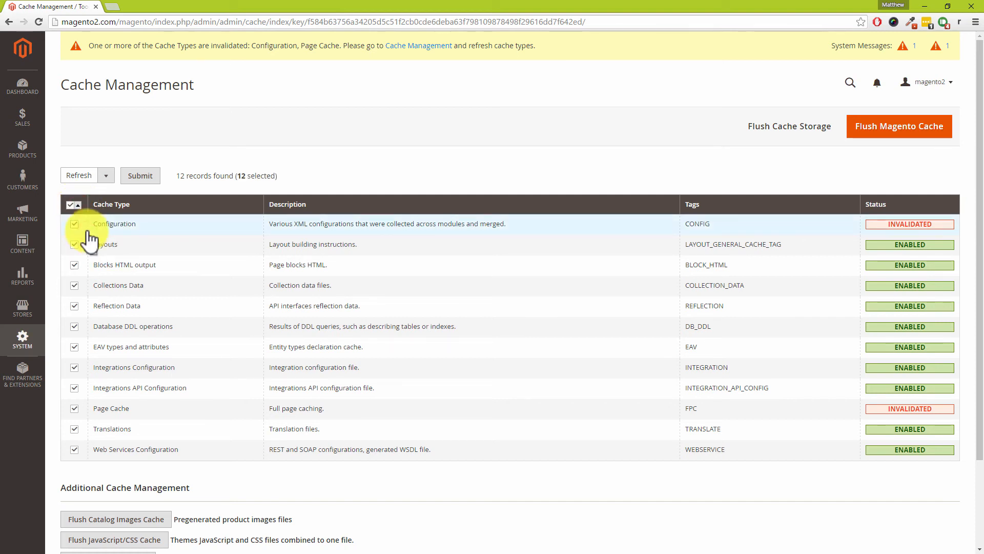
left_click(140, 175)
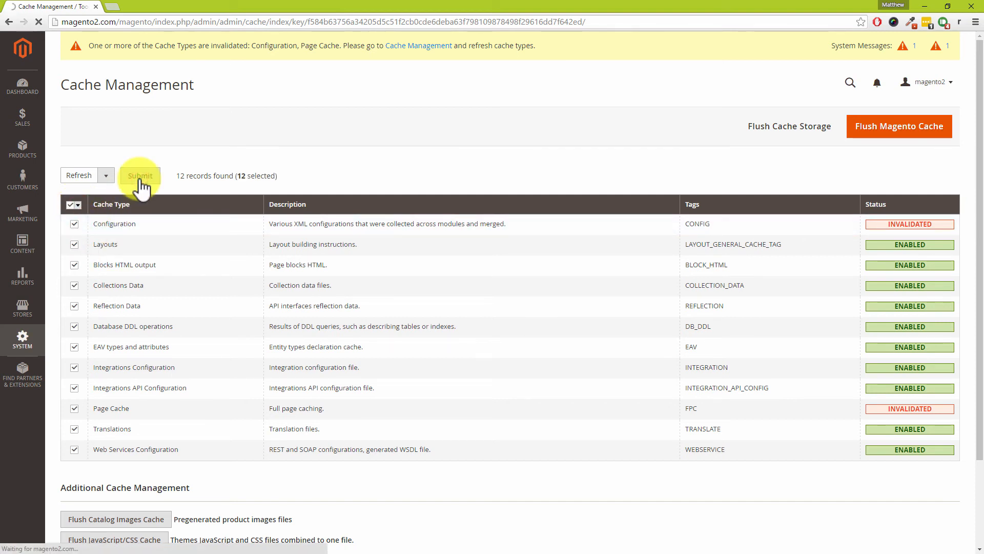
left_click(139, 176)
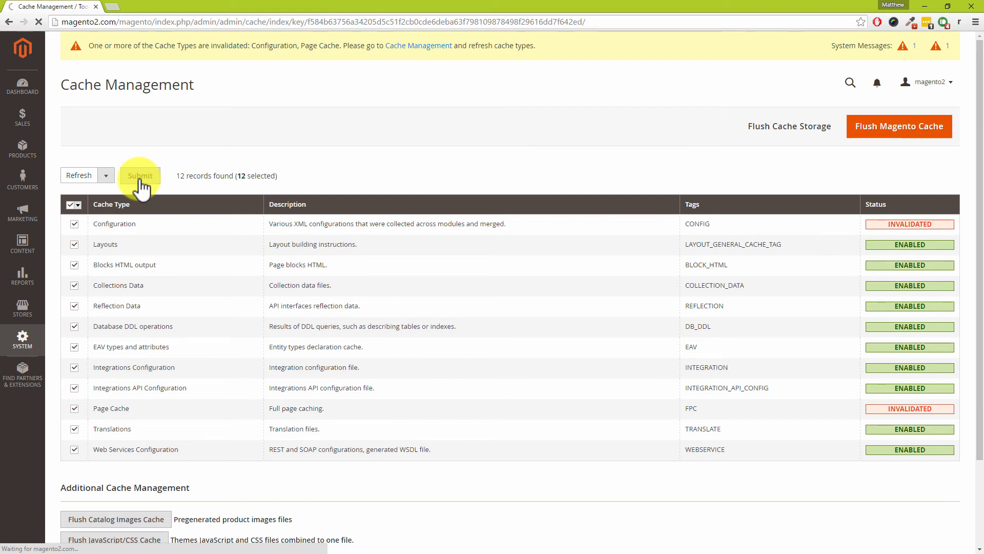
left_click(140, 175)
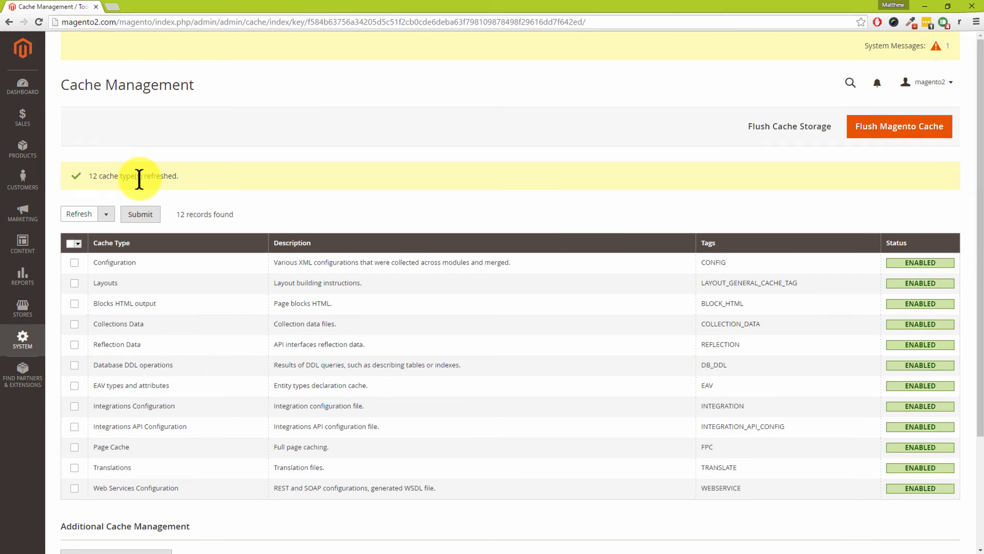
left_click(75, 6)
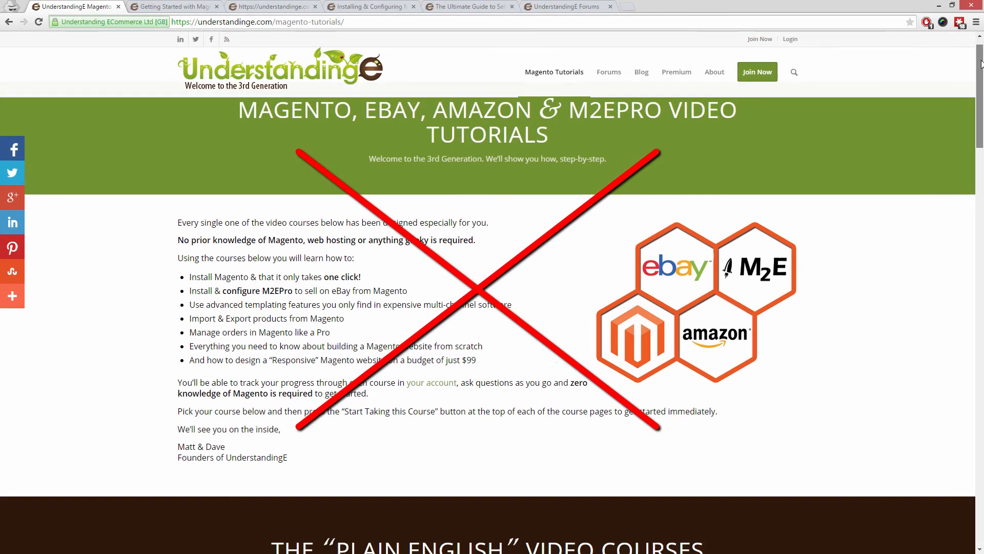
Step: Browse the Getting Started, responsive design, M2E Pro and Selling on Amazon course tabs
scroll("down", 3)
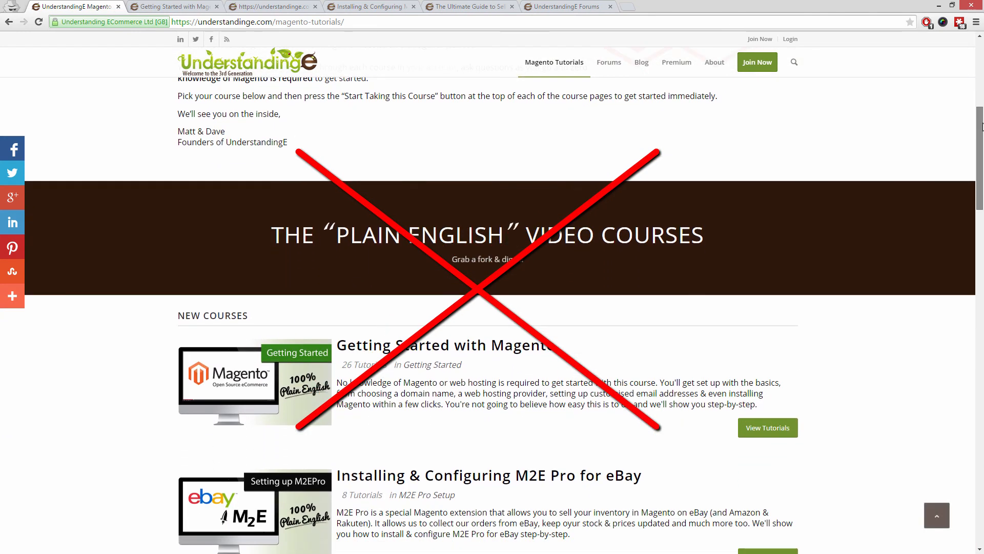
scroll("down", 3)
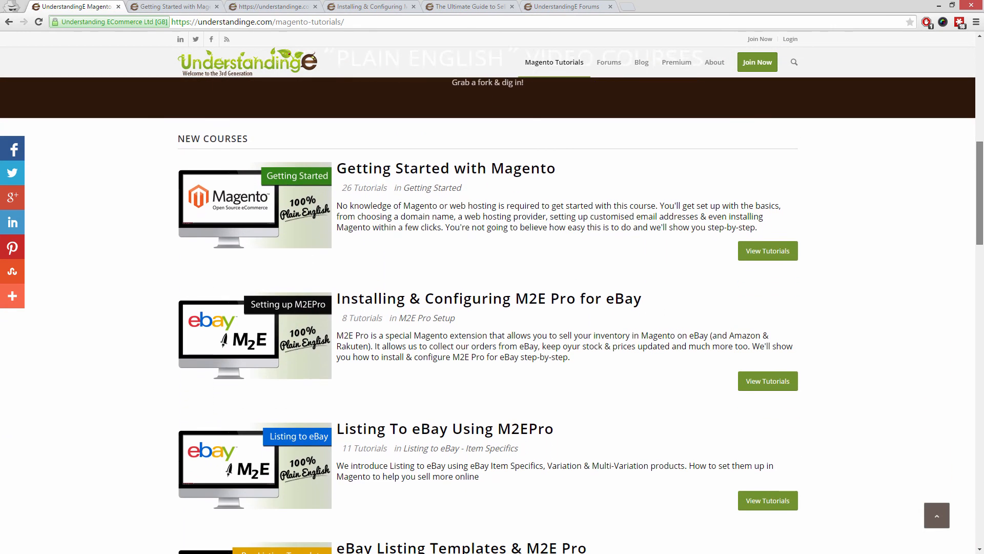
scroll("down", 3)
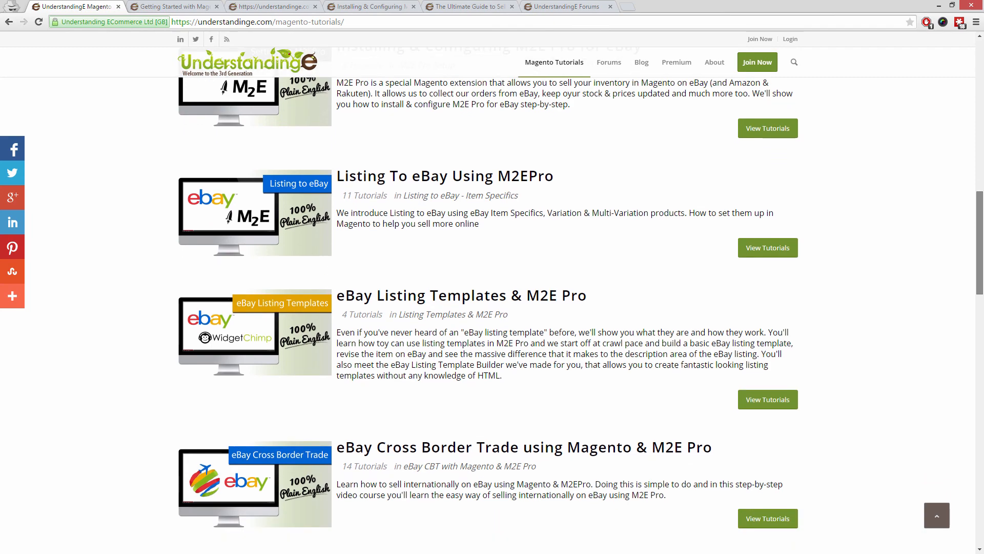
left_click(174, 7)
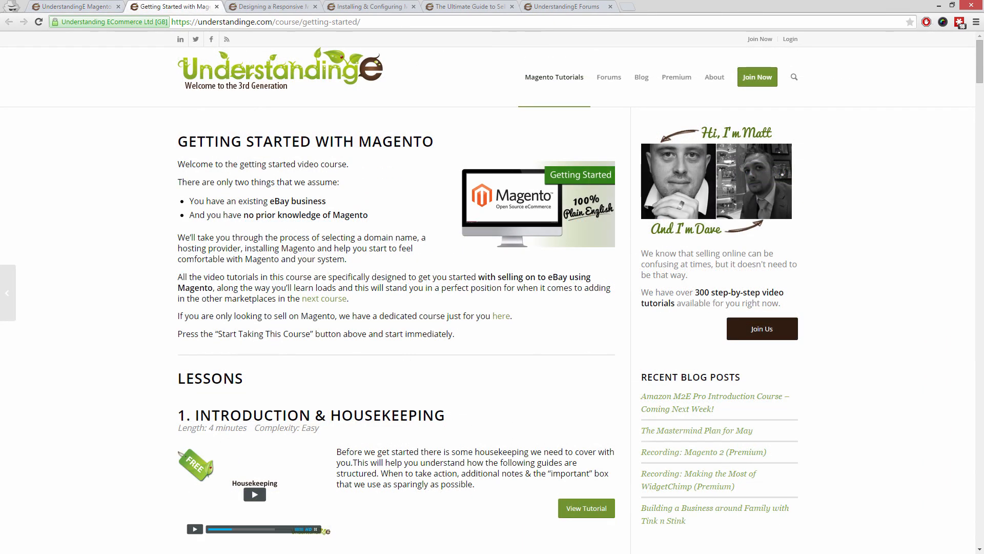
left_click(272, 6)
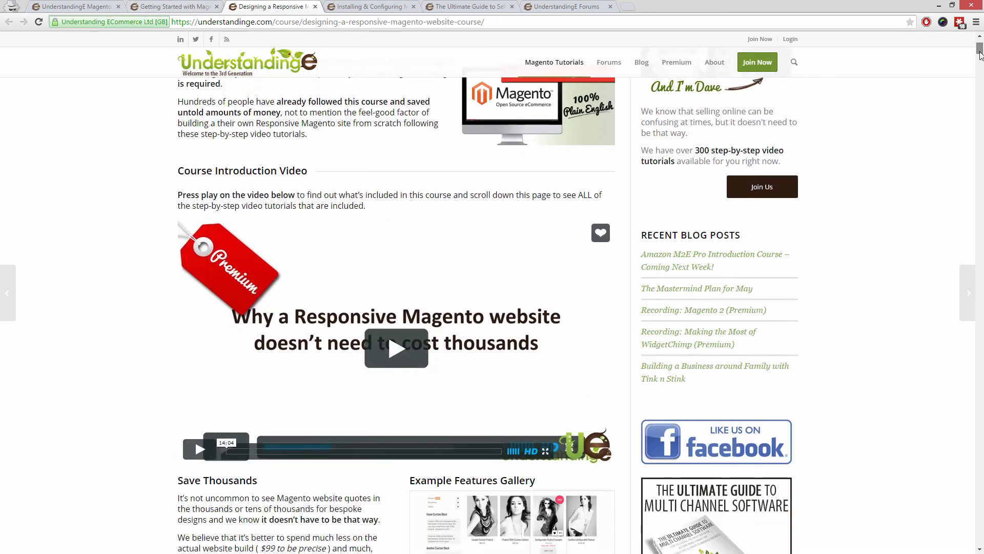
scroll("down", 3)
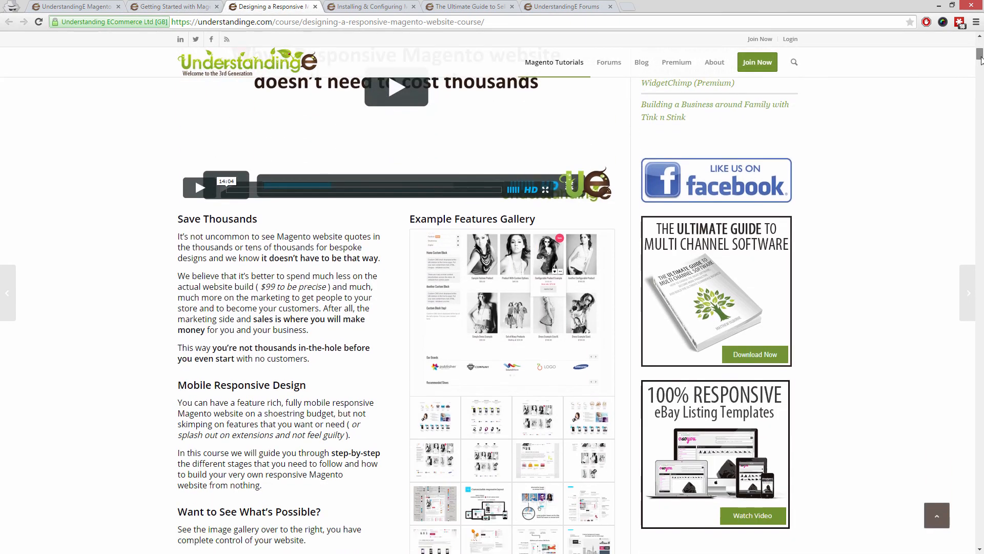
scroll("down", 3)
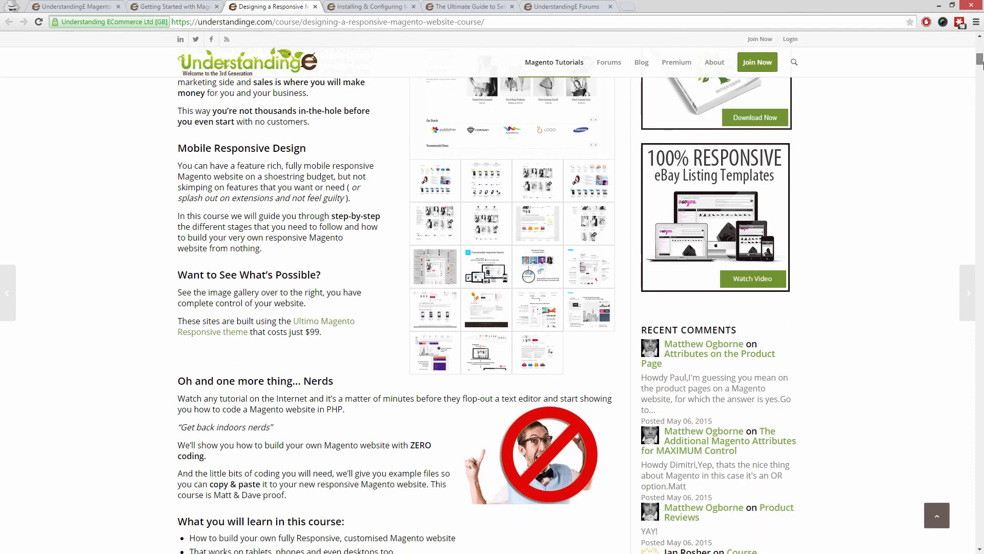
scroll("down", 3)
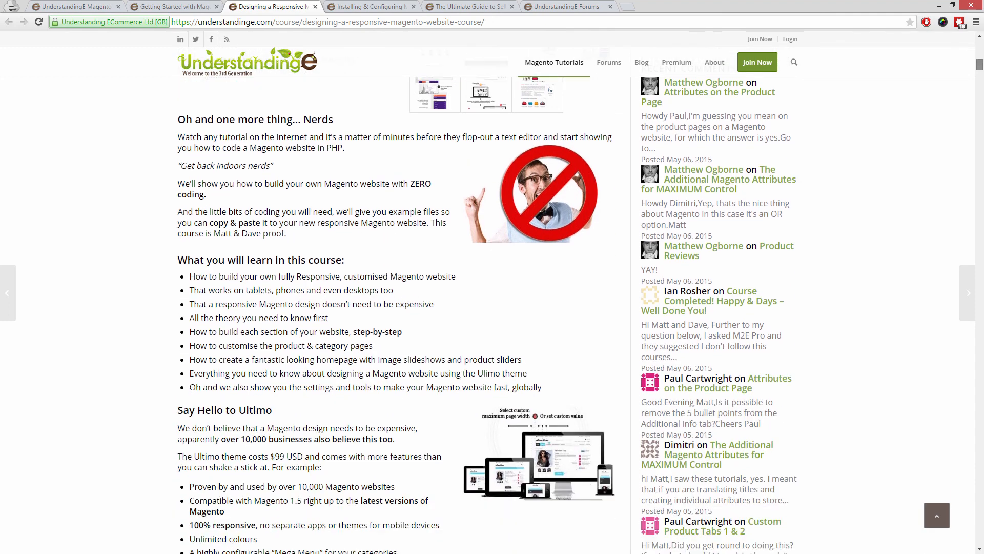
left_click(370, 6)
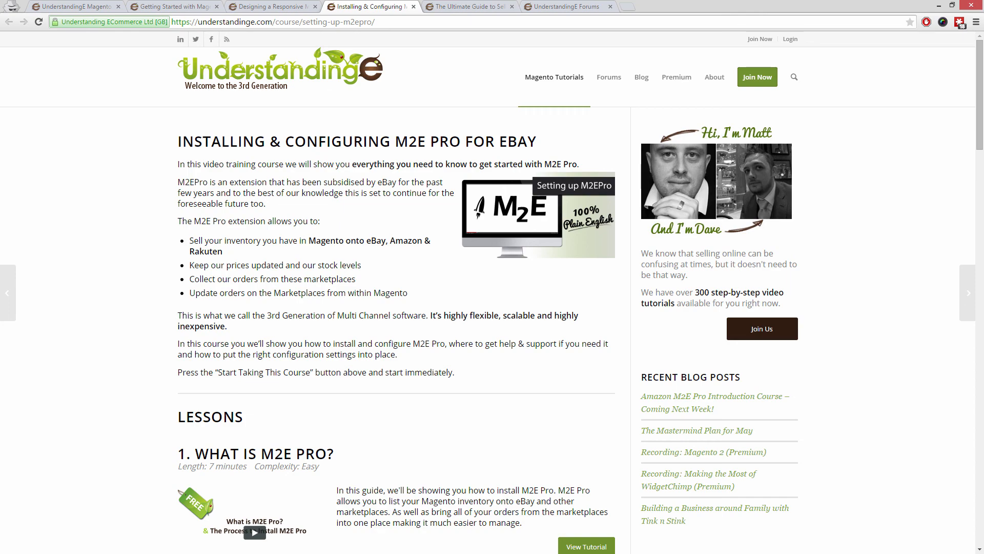
left_click(467, 6)
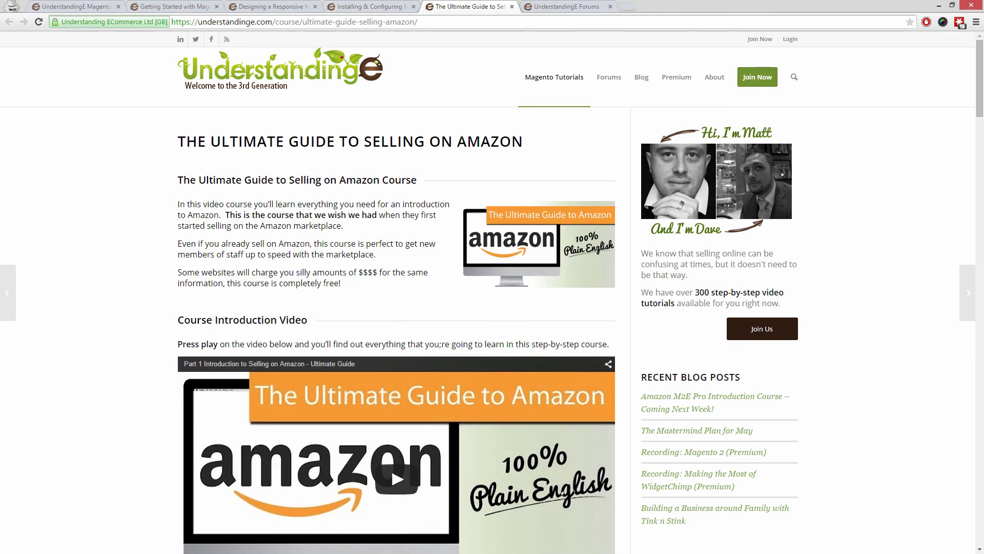